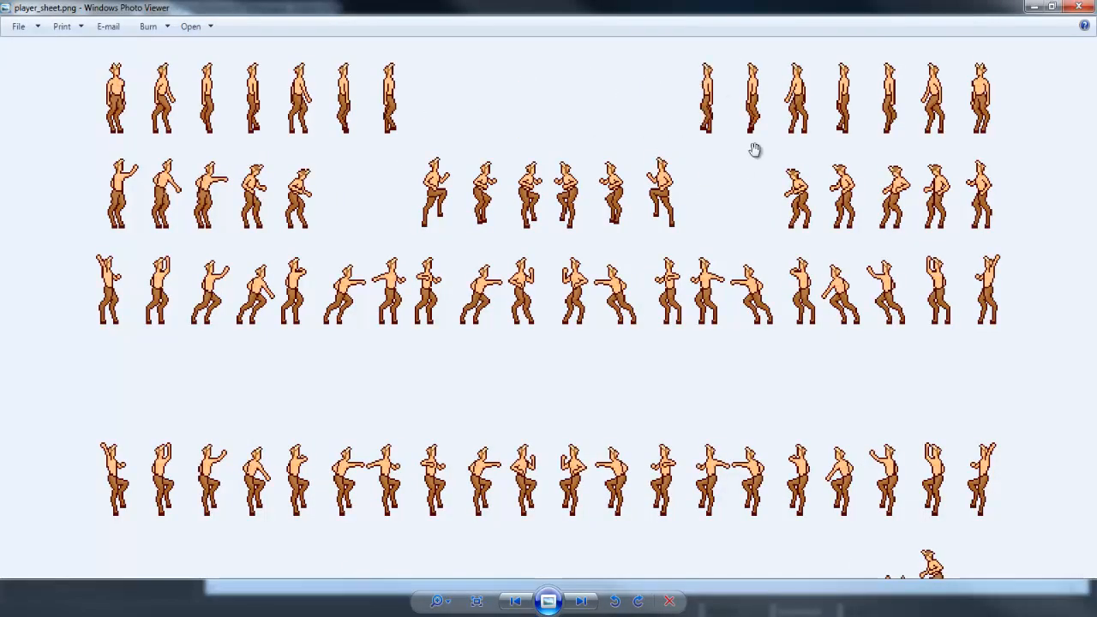
mouse_move(767, 93)
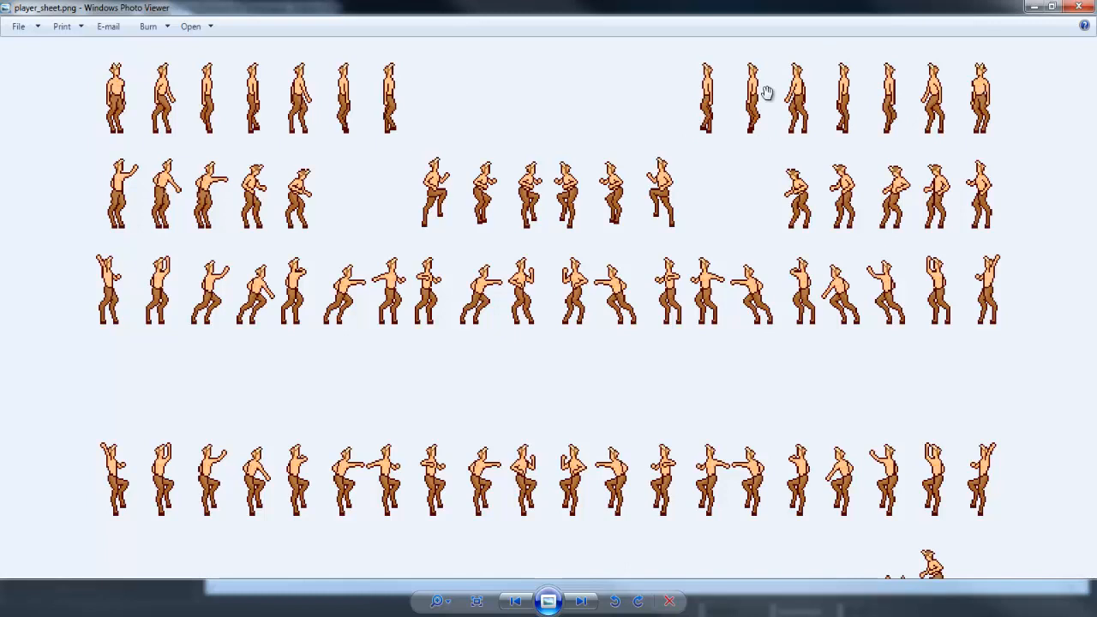
mouse_move(532, 188)
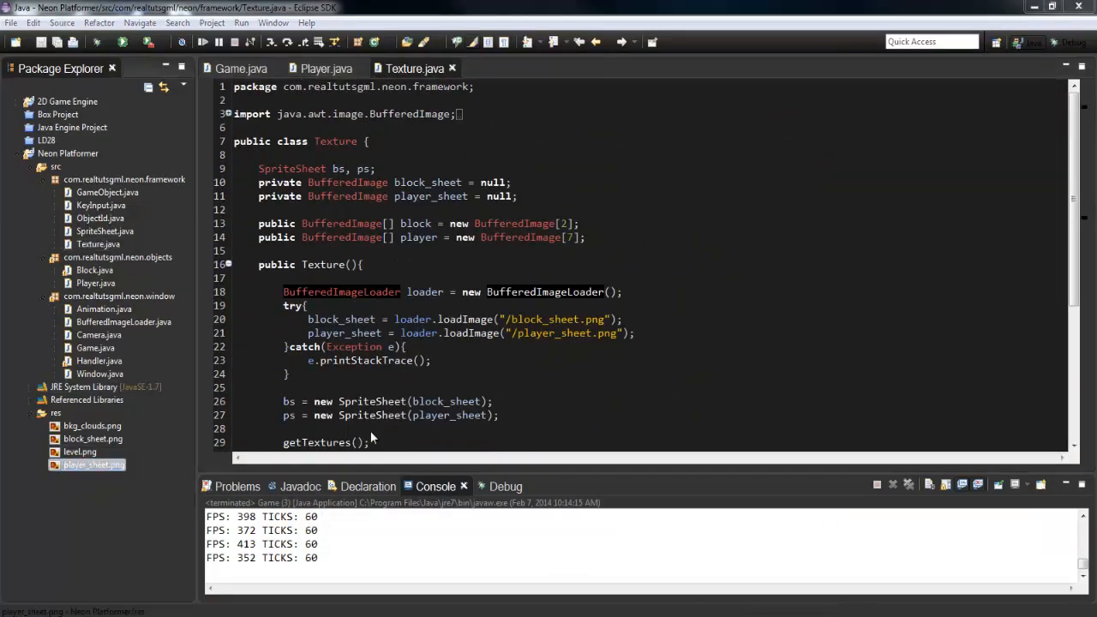
Resize the player BufferedImage array from 7 to 14 entries.
double_click(93, 465)
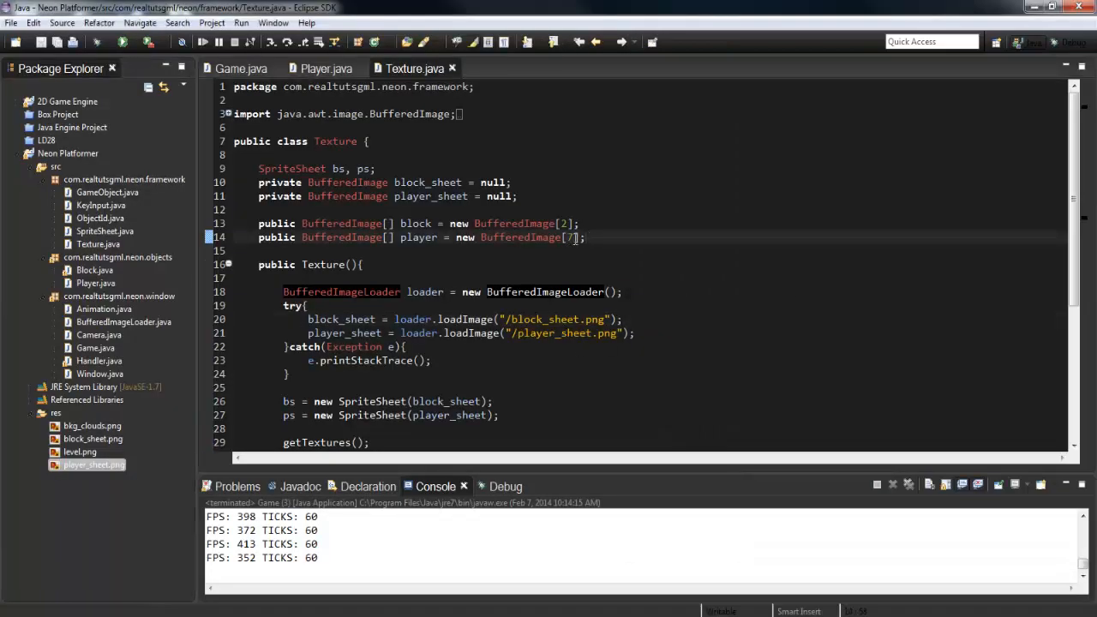
double_click(93, 464)
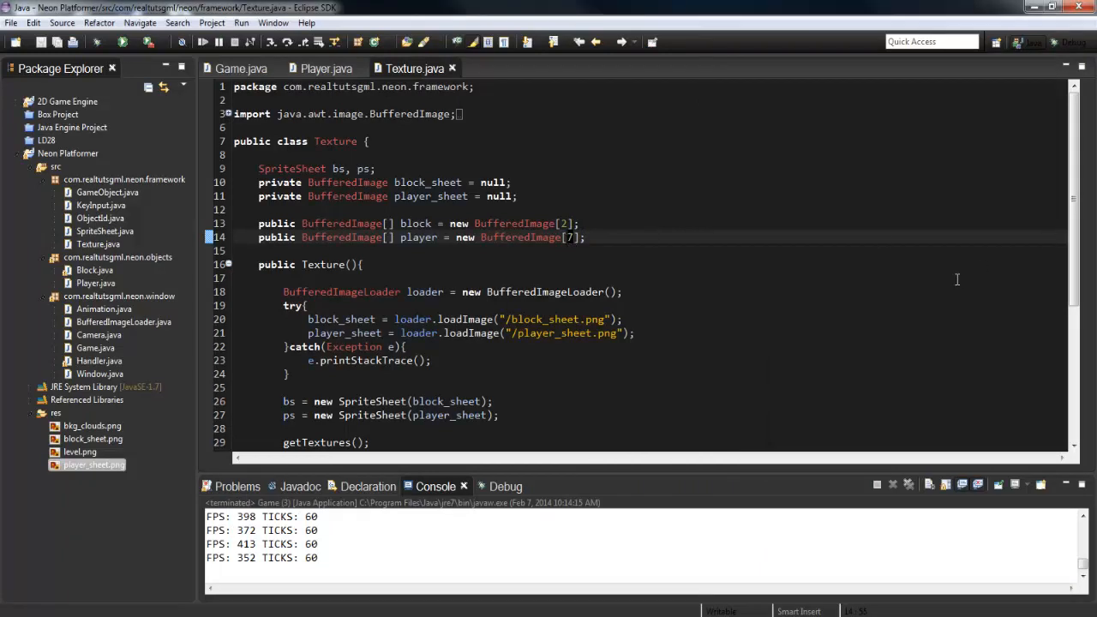
type("14")
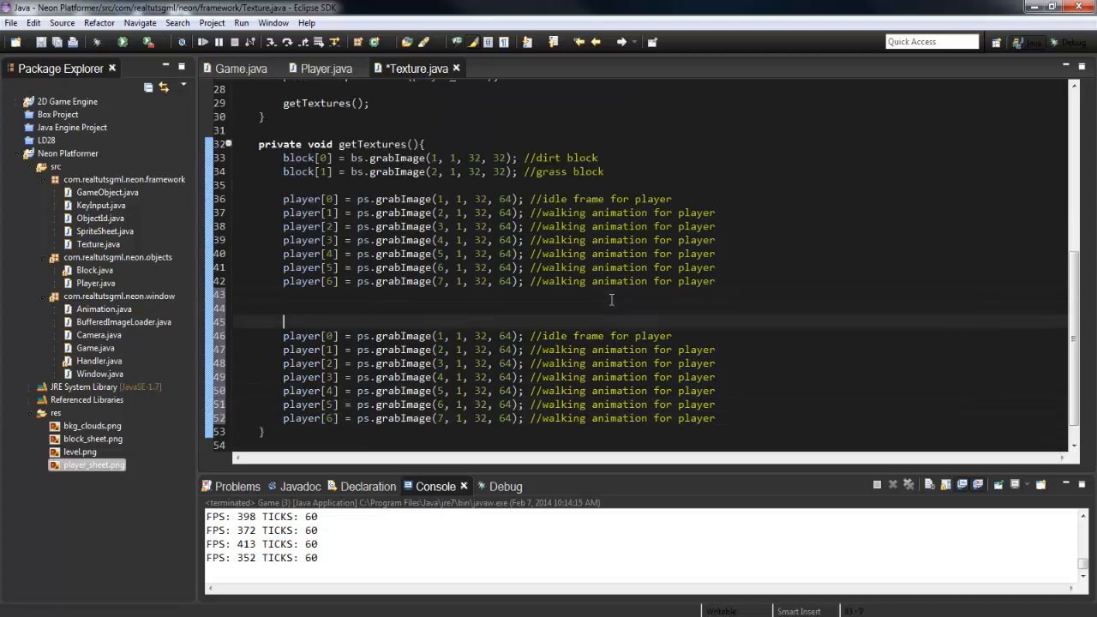
Add //looking left and //looking right comments above the player blocks and begin renumbering the left block.
type("//")
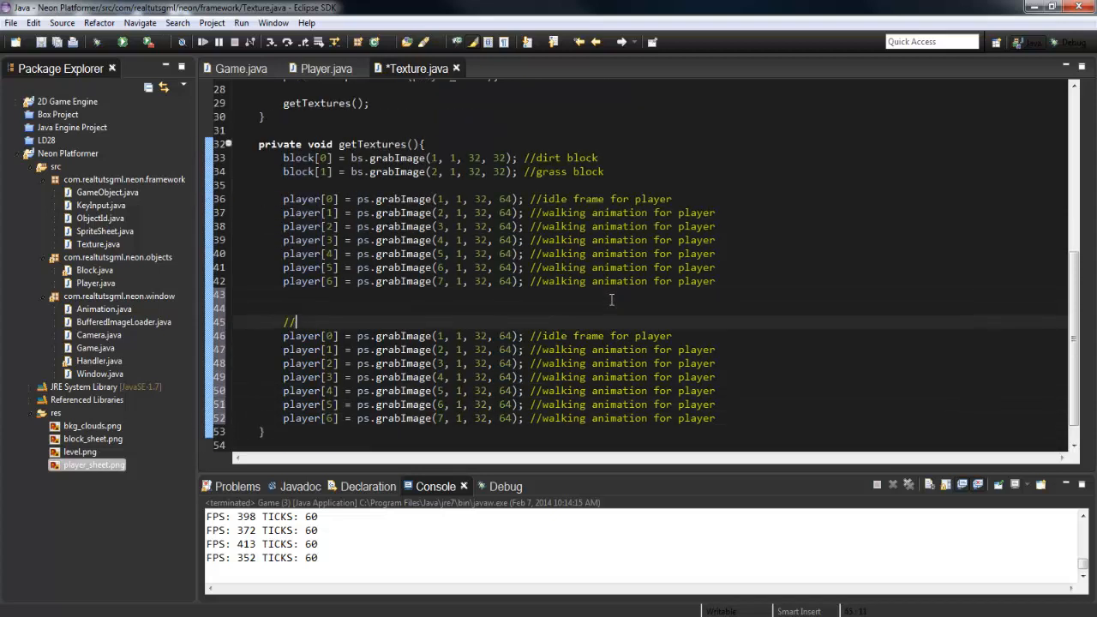
type("looking")
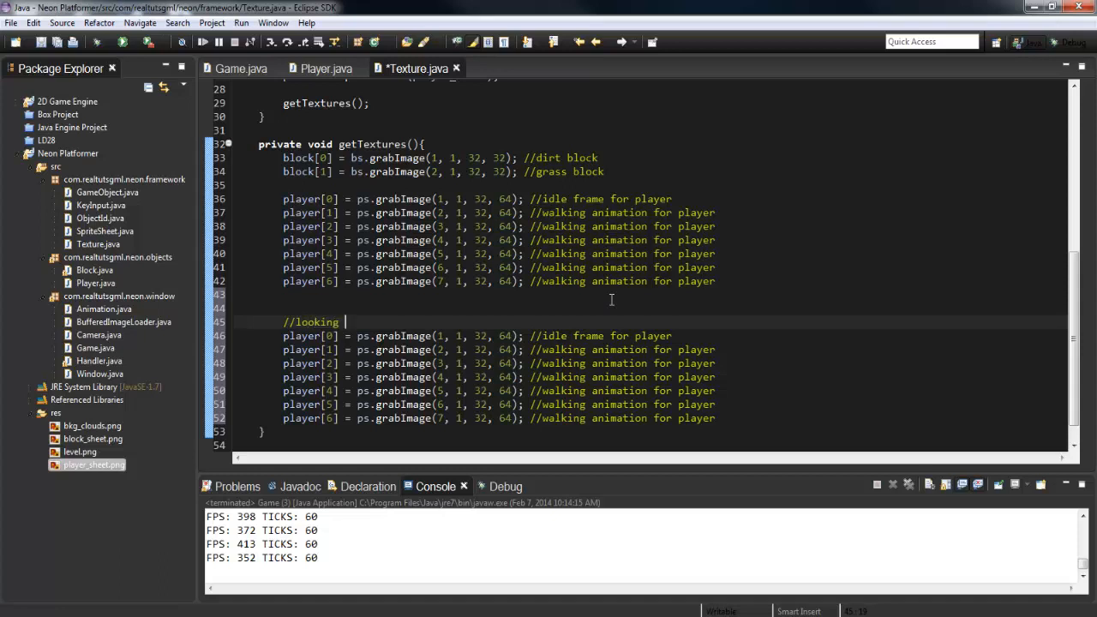
type("left")
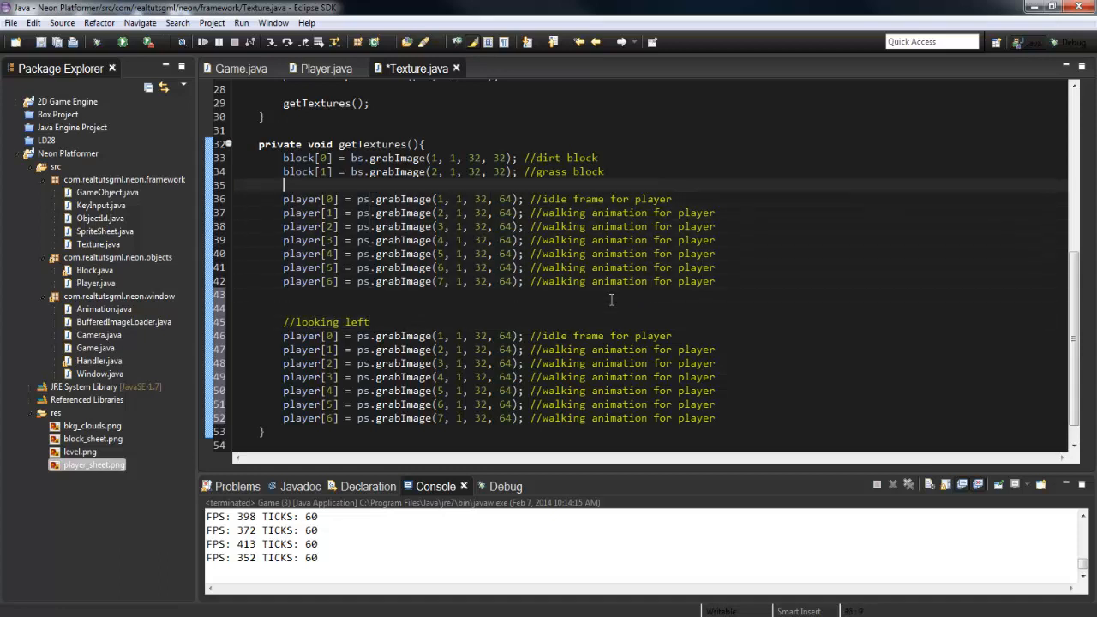
type("//looking right")
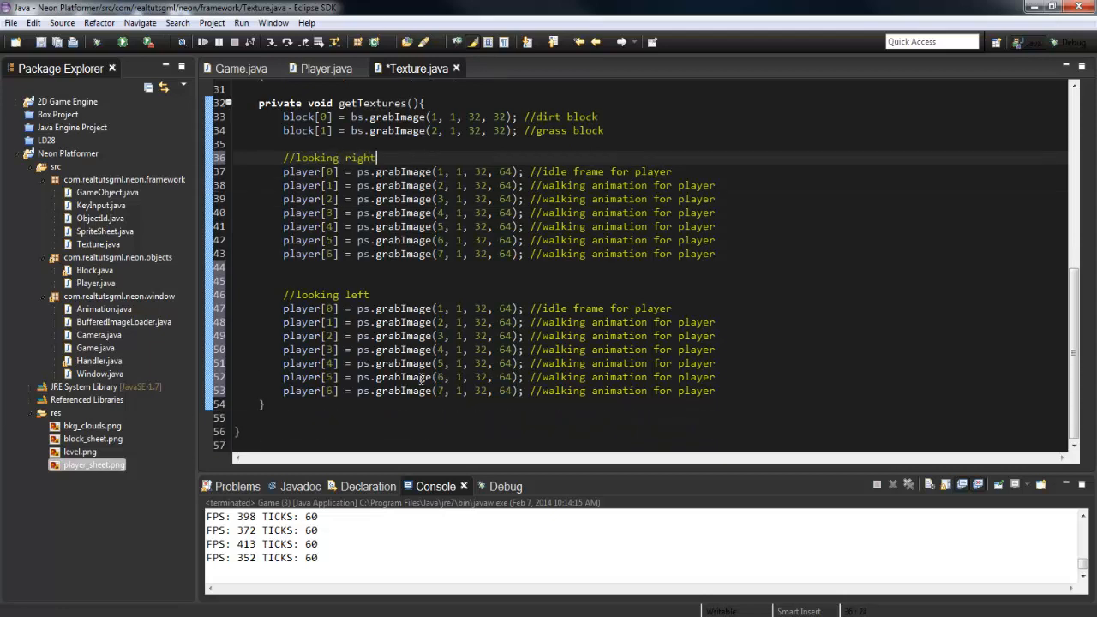
left_click(325, 308)
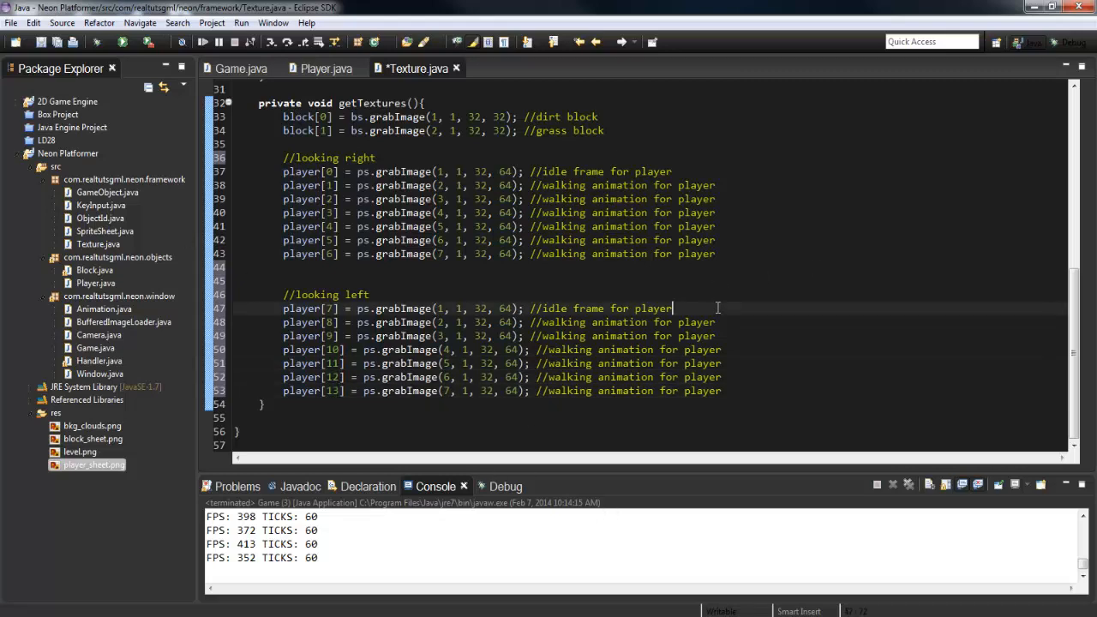
Open player_sheet.png in Windows Photo Viewer to study the frame order.
double_click(92, 465)
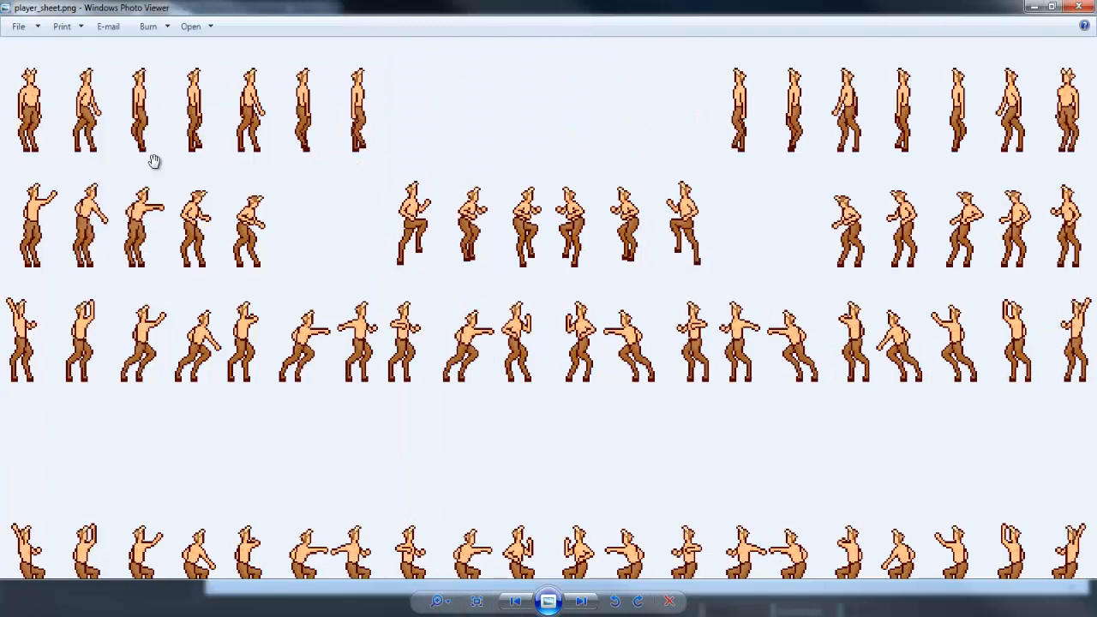
mouse_move(192, 101)
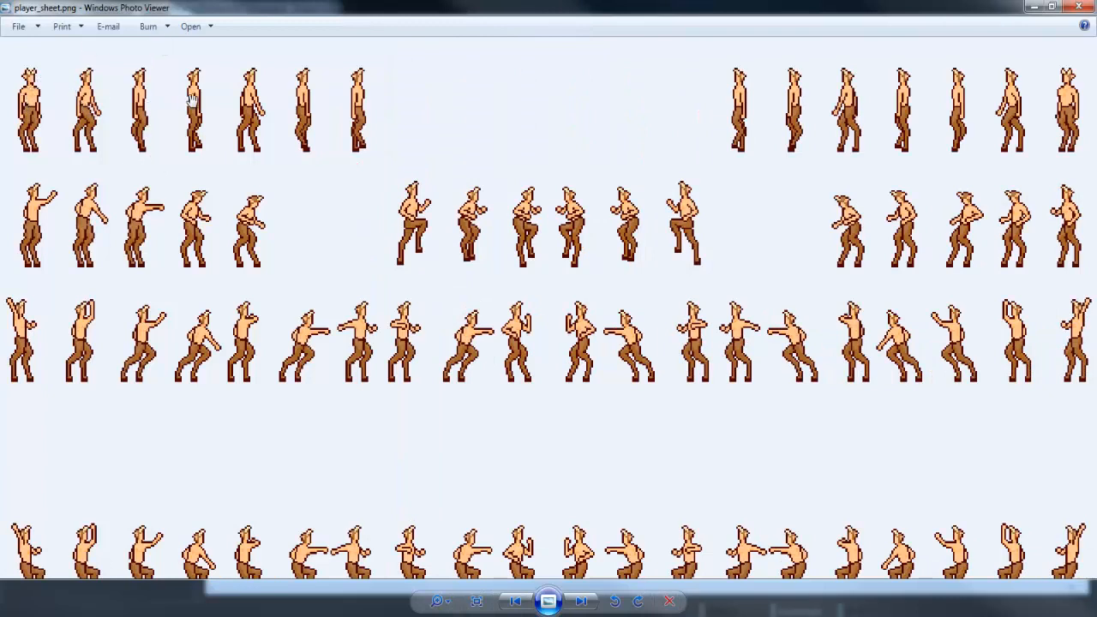
mouse_move(446, 105)
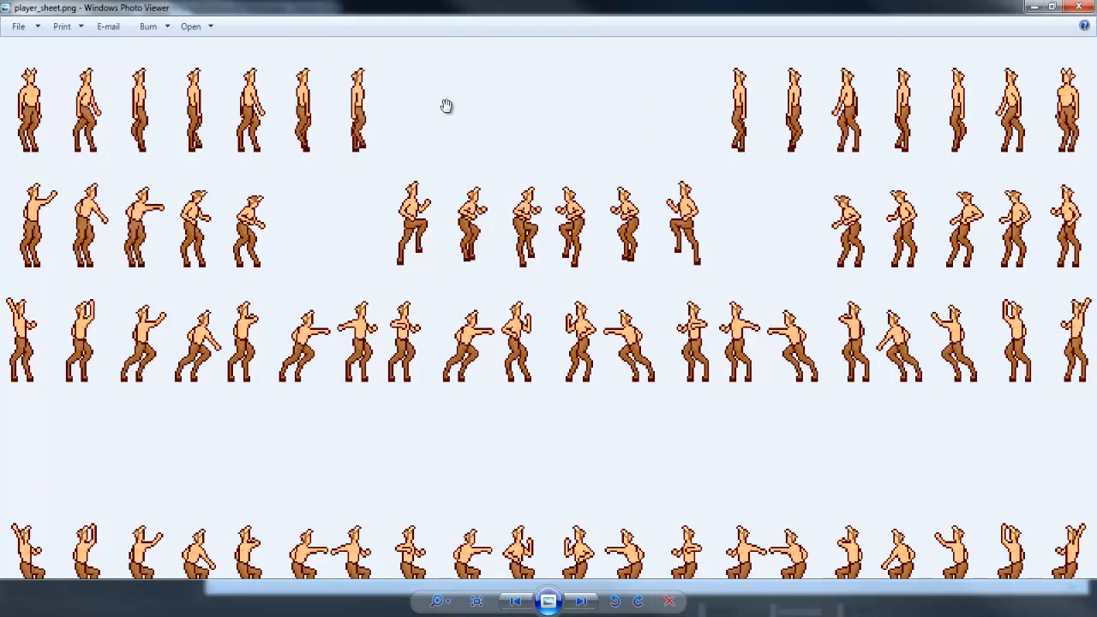
mouse_move(685, 131)
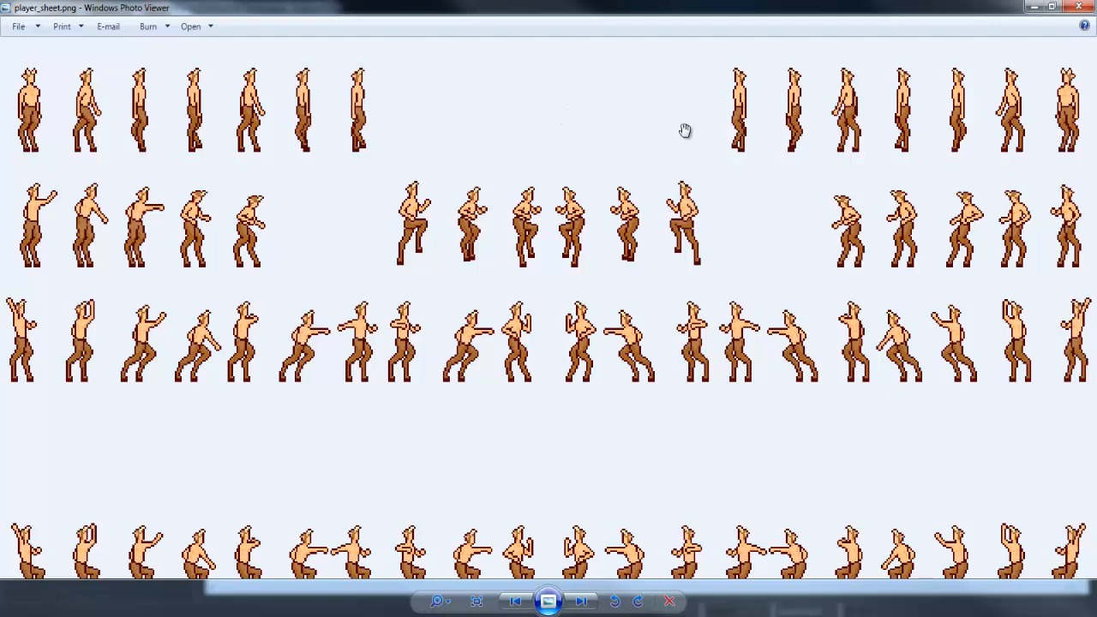
mouse_move(917, 97)
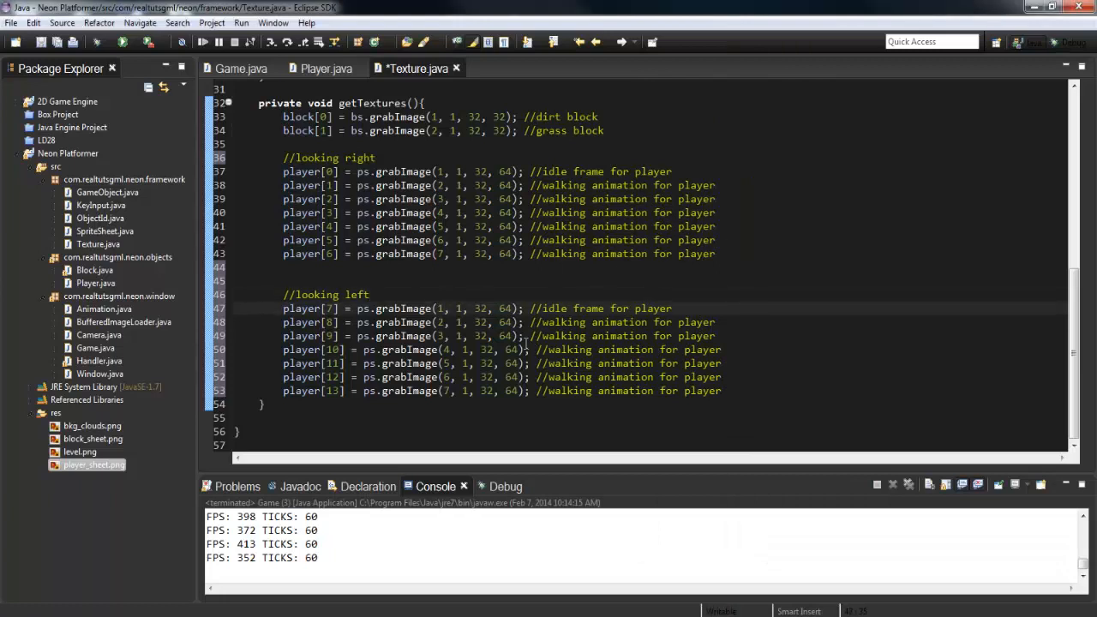
Set the looking-left grabImage columns to 20 down to 14, then reopen player_sheet.png.
type("0")
type("19")
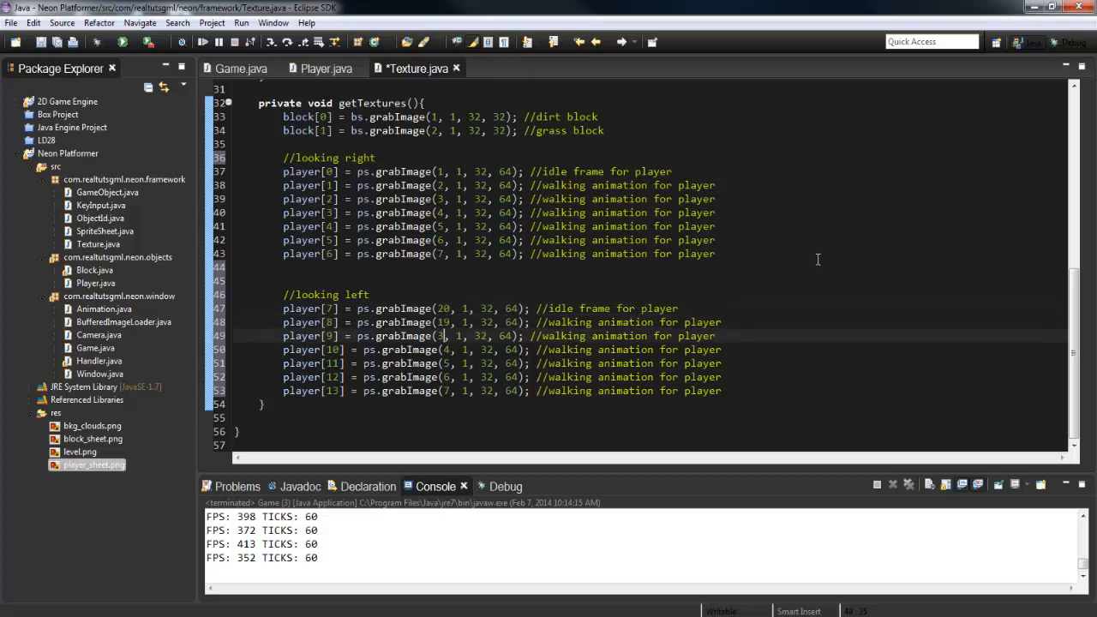
type("18")
left_click(502, 390)
type("14")
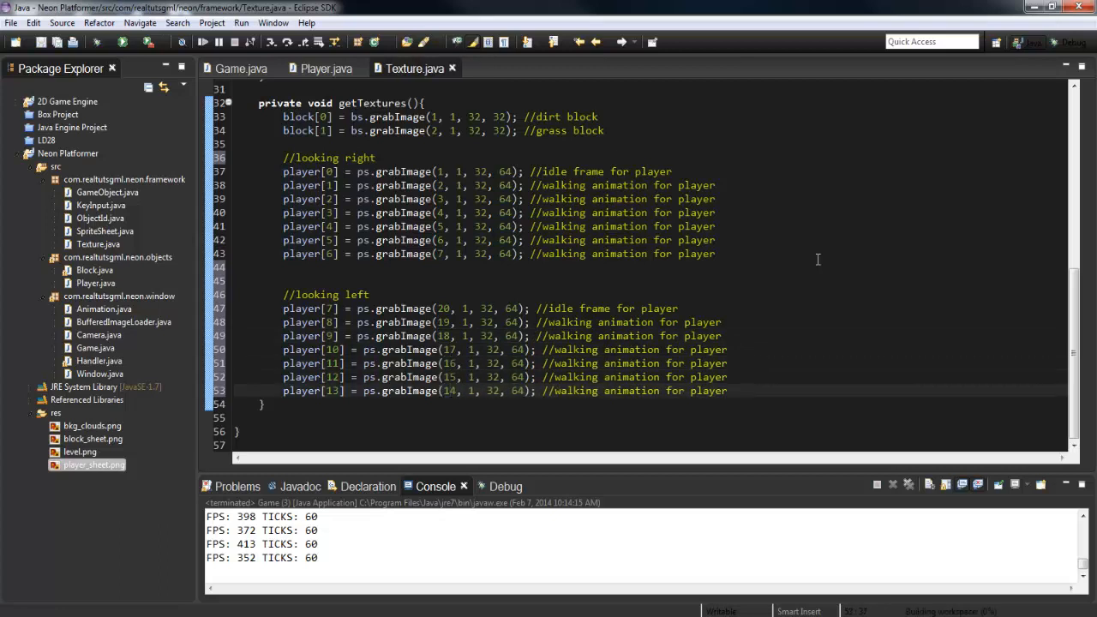
double_click(92, 464)
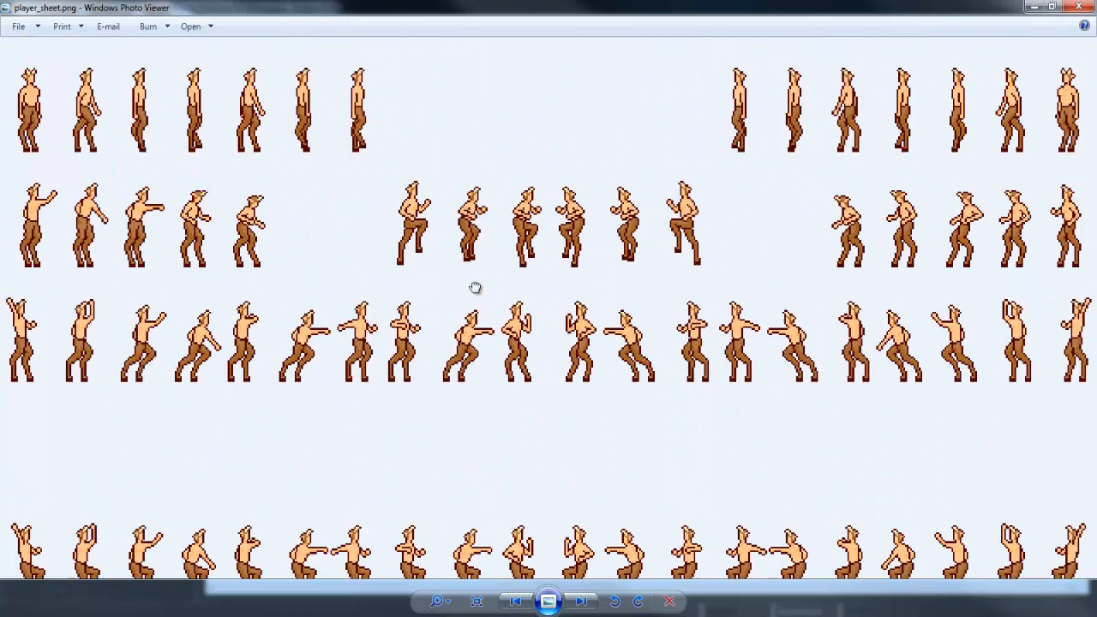
mouse_move(1050, 152)
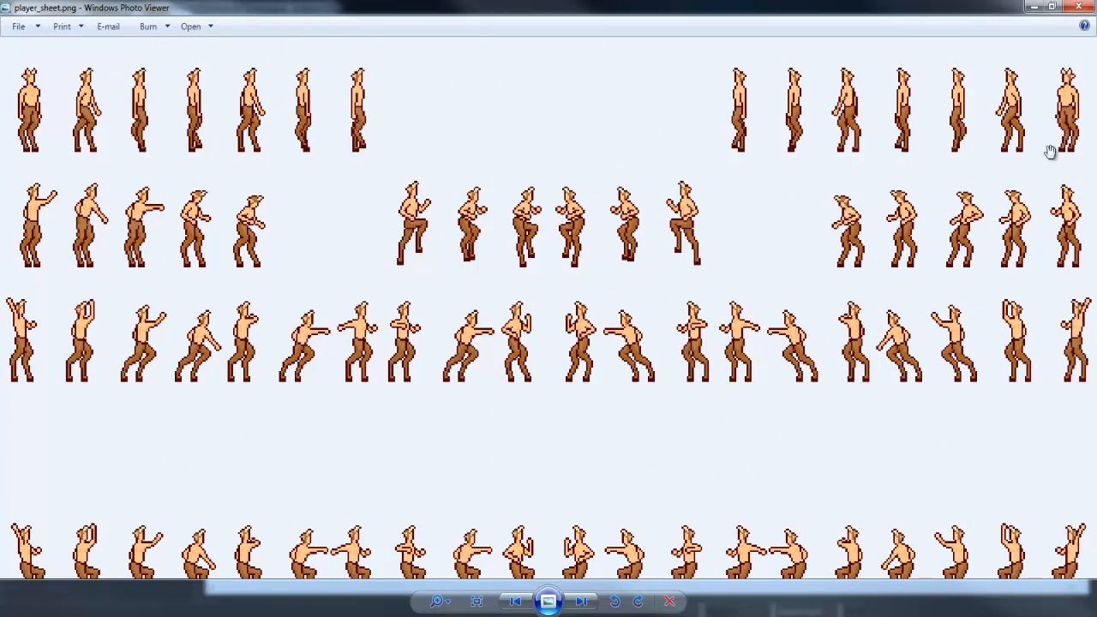
mouse_move(11, 222)
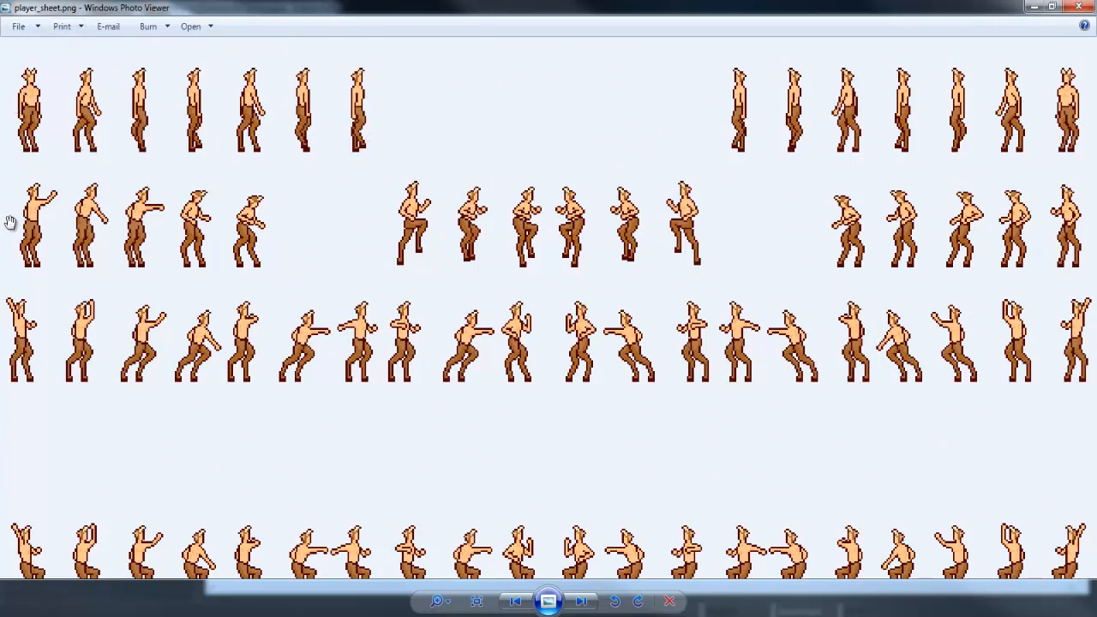
mouse_move(145, 221)
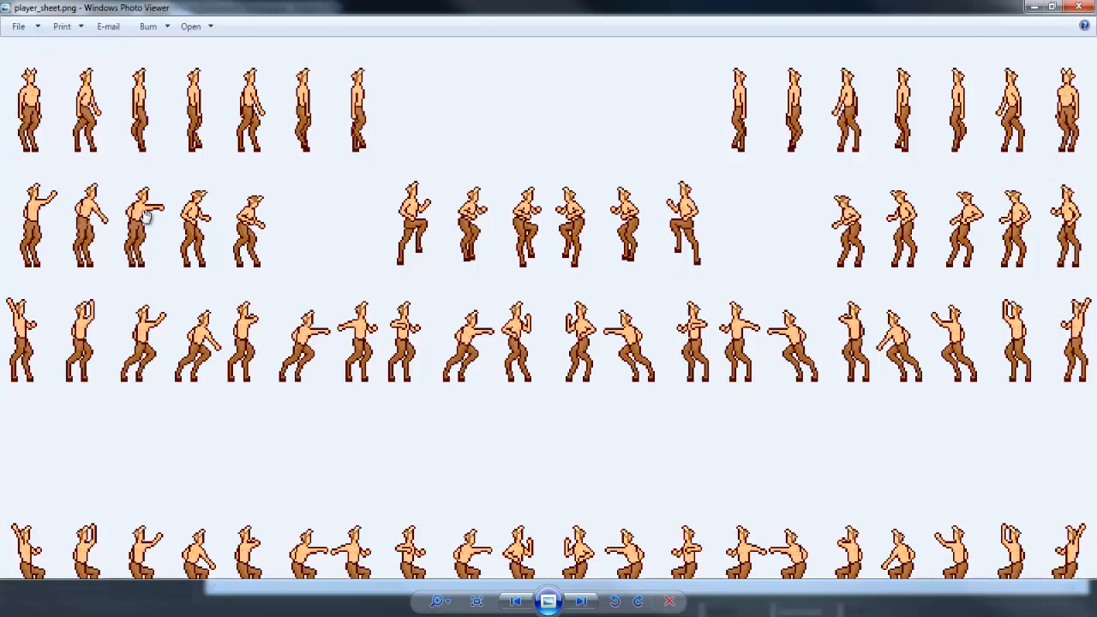
mouse_move(894, 286)
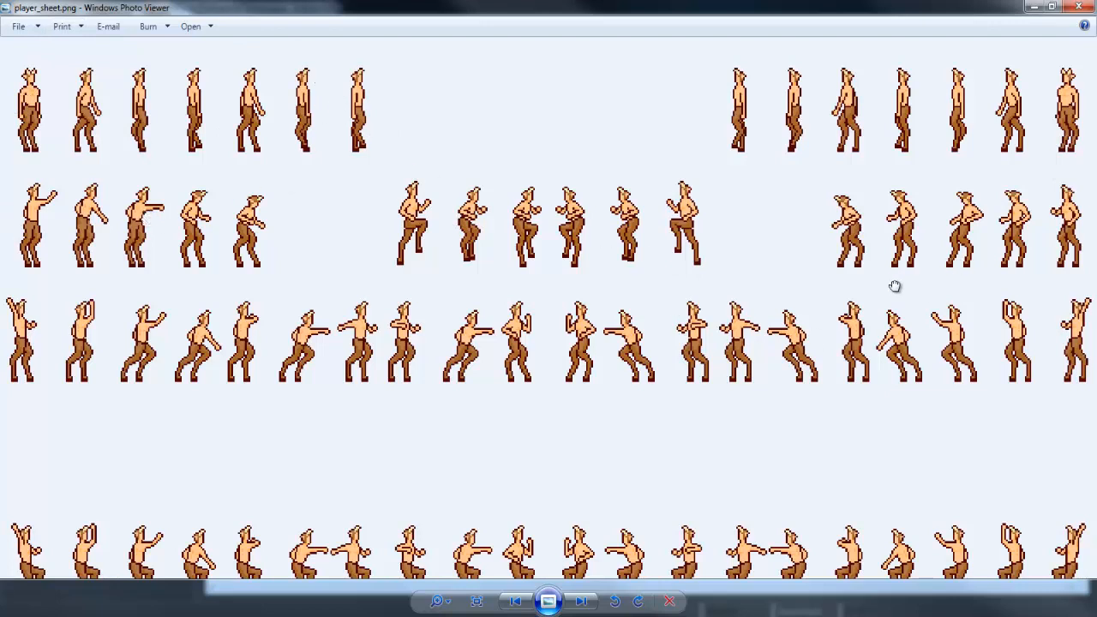
mouse_move(1000, 195)
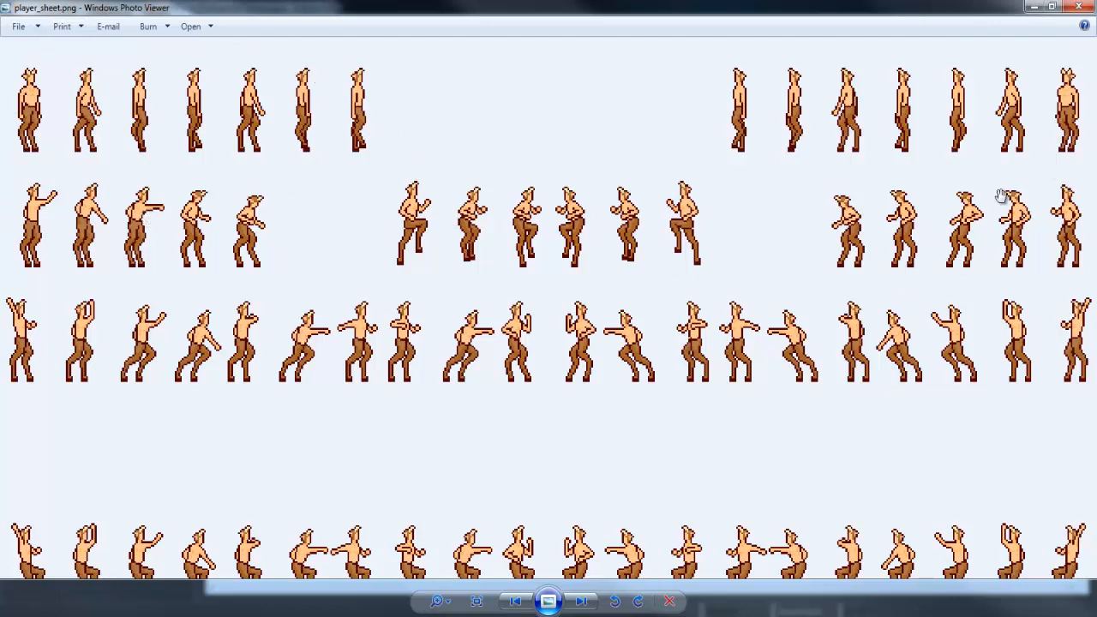
mouse_move(890, 278)
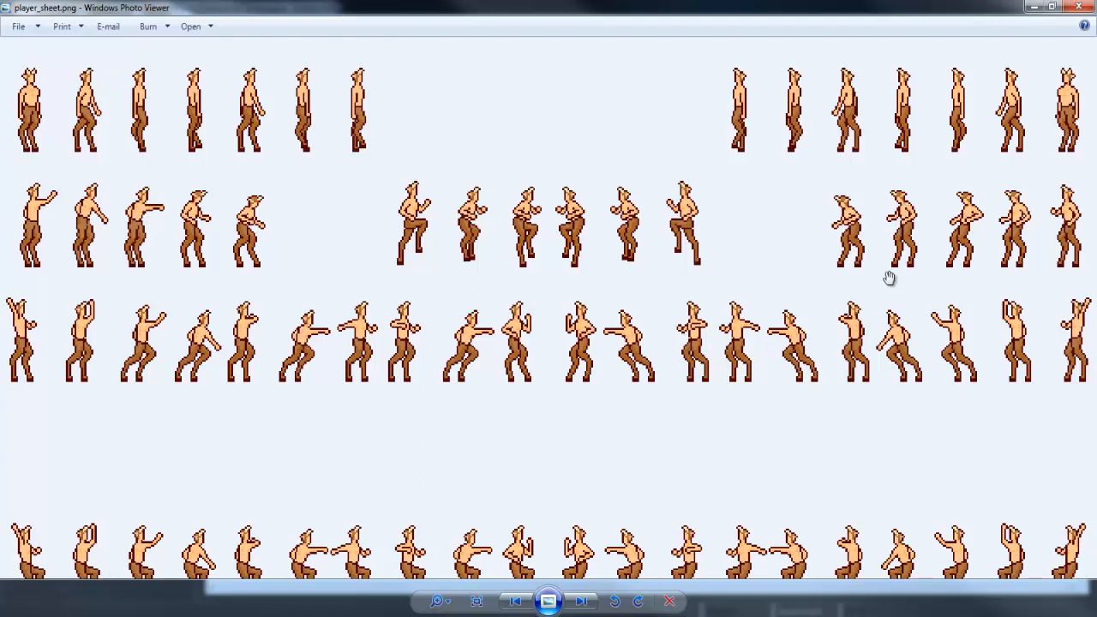
mouse_move(804, 227)
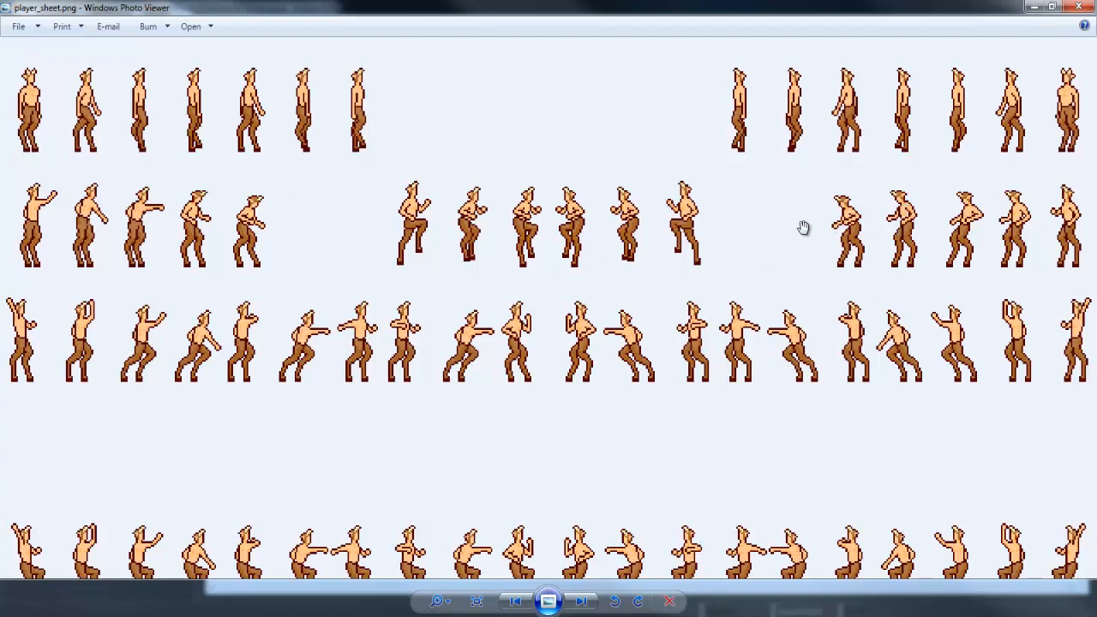
mouse_move(830, 214)
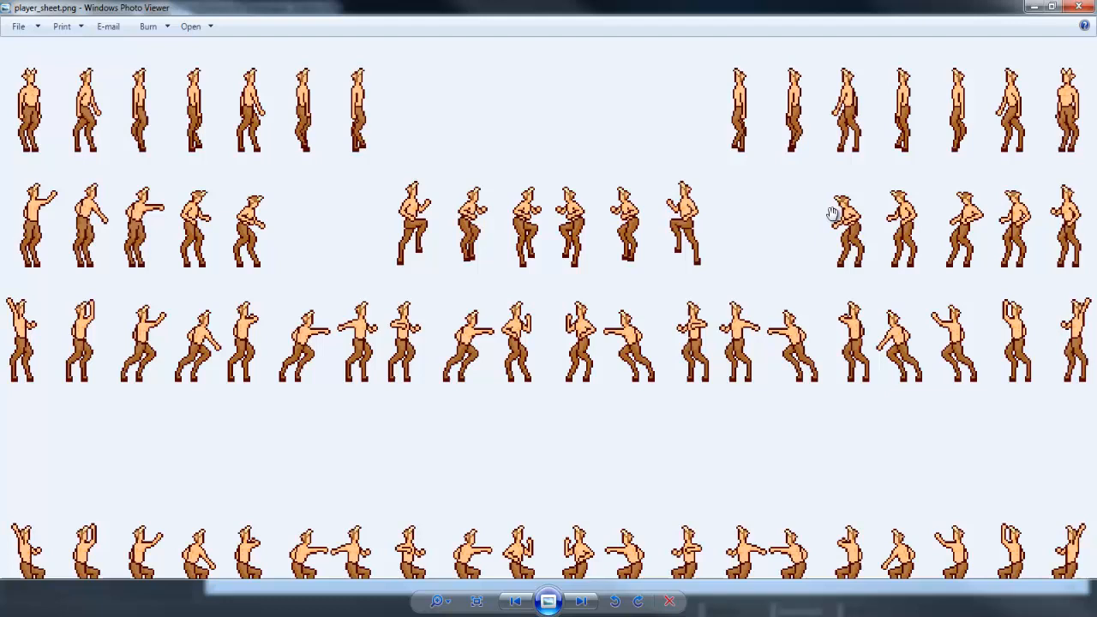
mouse_move(444, 269)
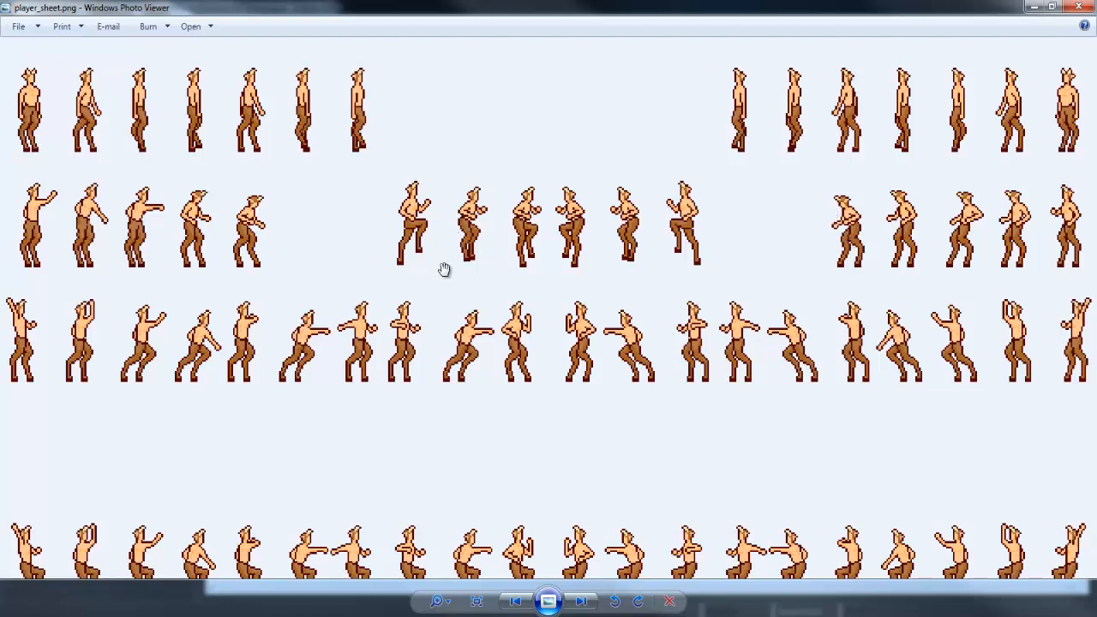
mouse_move(406, 202)
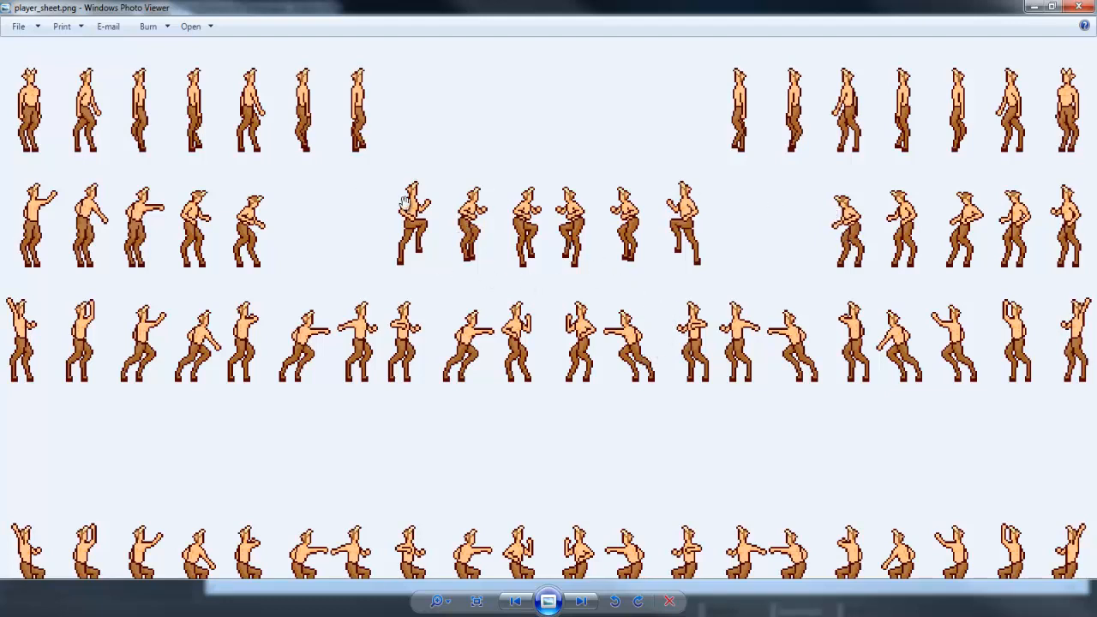
mouse_move(552, 223)
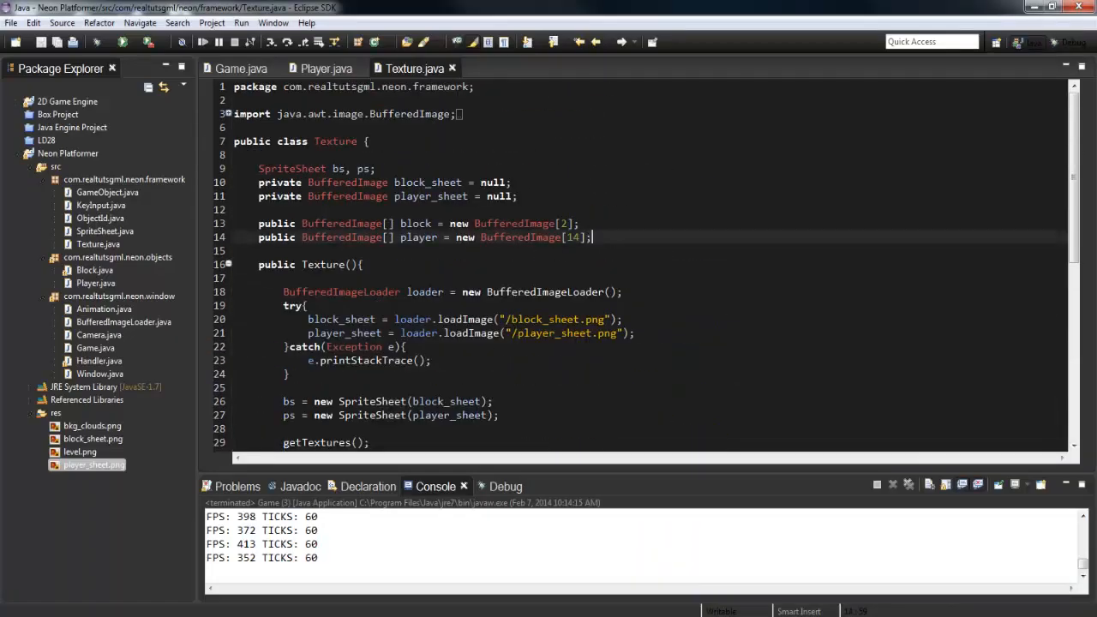
Declare public BufferedImage[] player_jump = new BufferedImage[6] below the player array.
type("public")
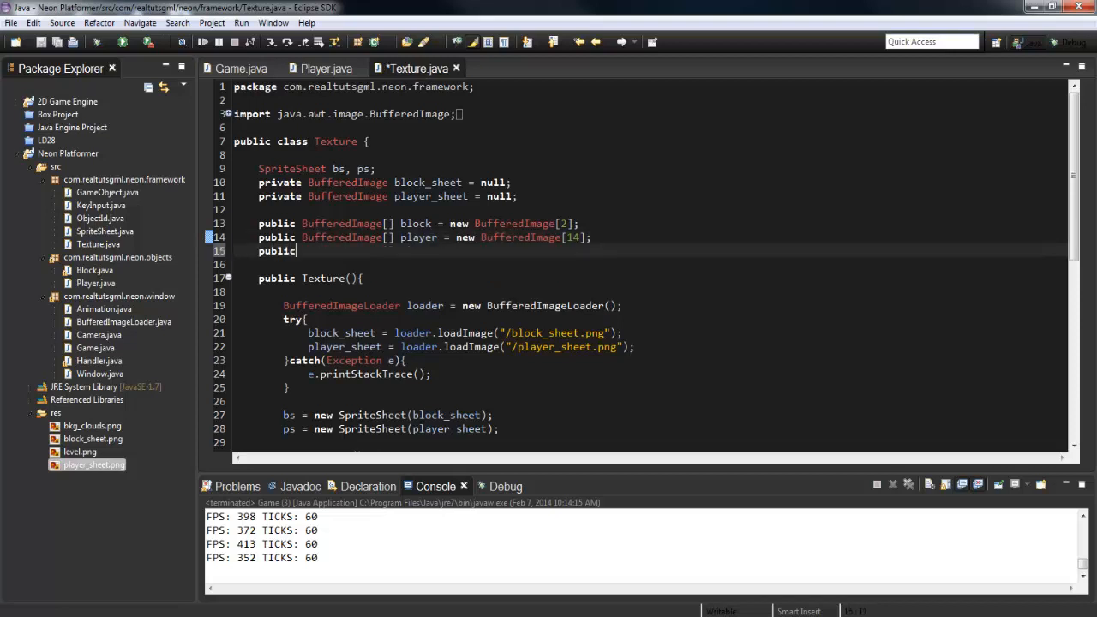
type("BufferedImage[")
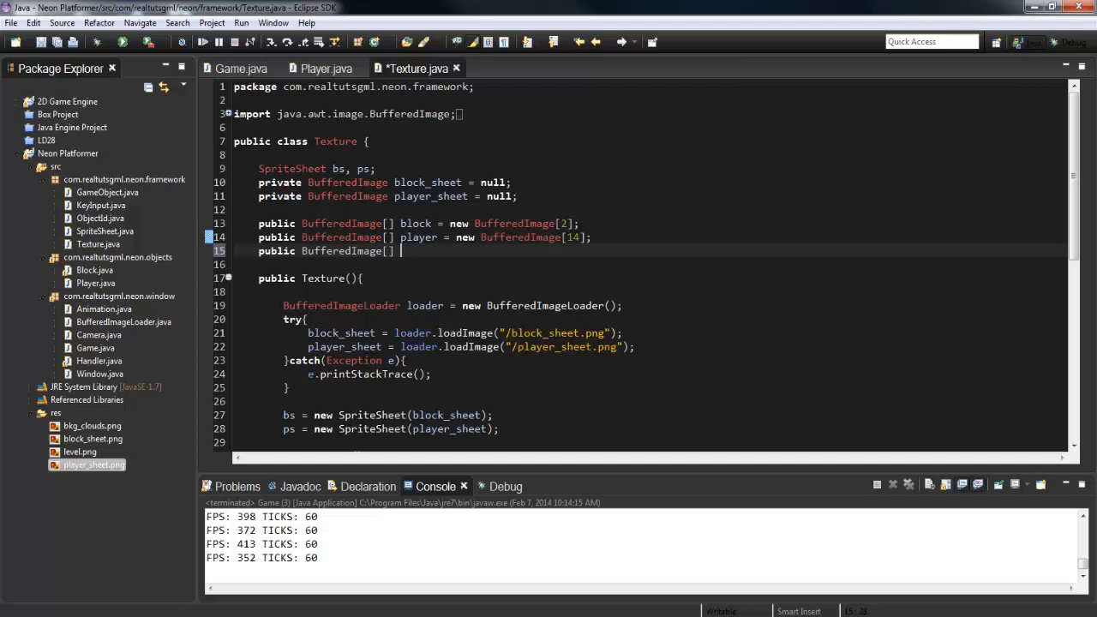
type("player_jy")
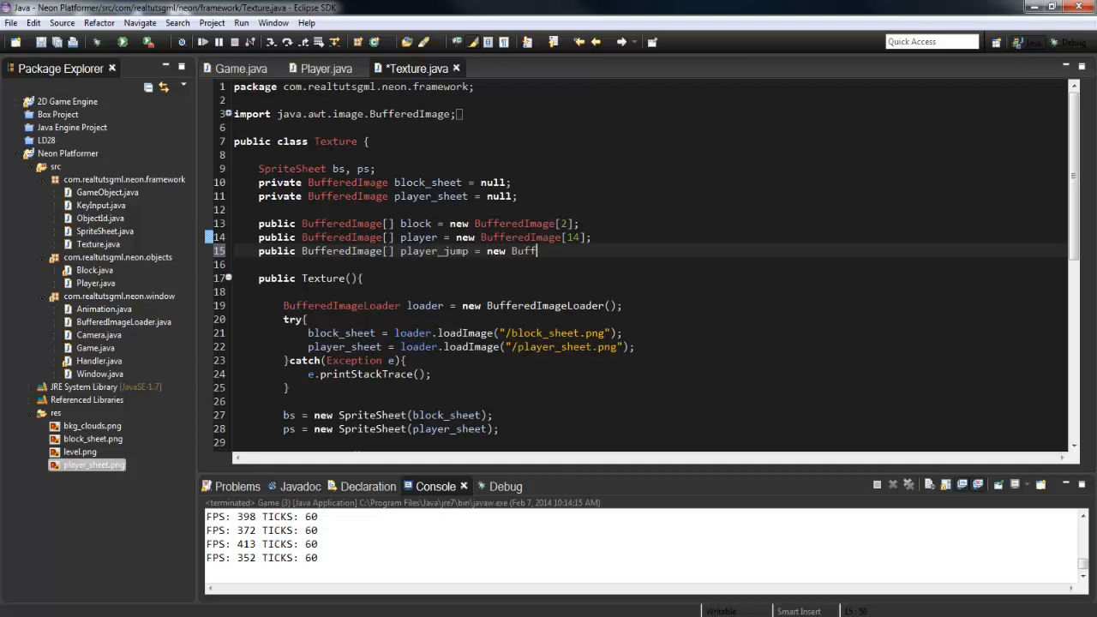
type("eredImage[6];")
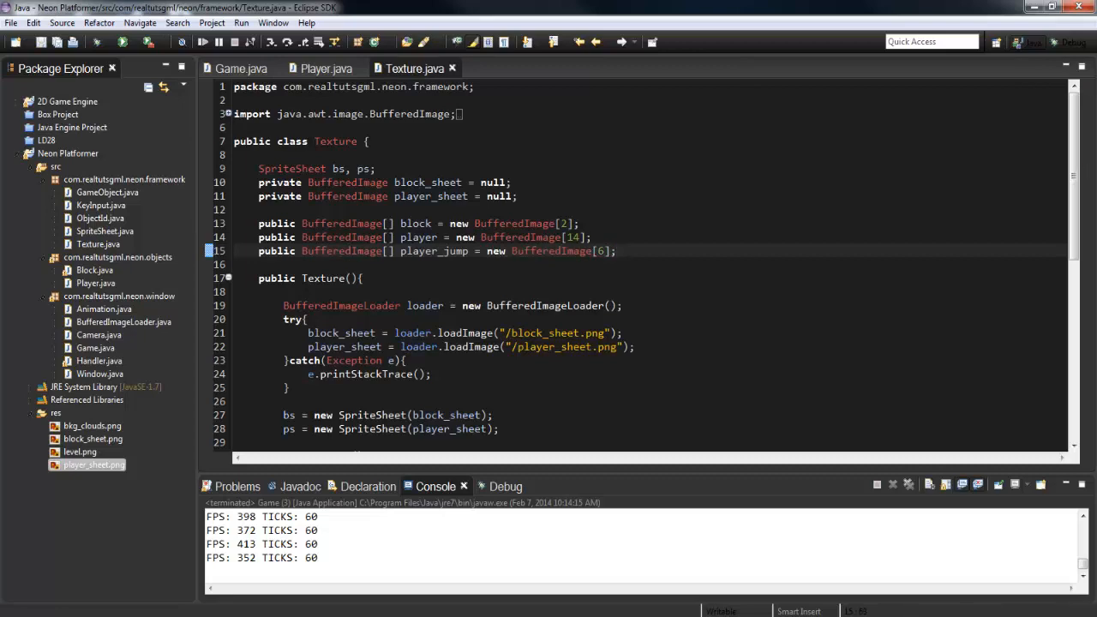
scroll("down", 3)
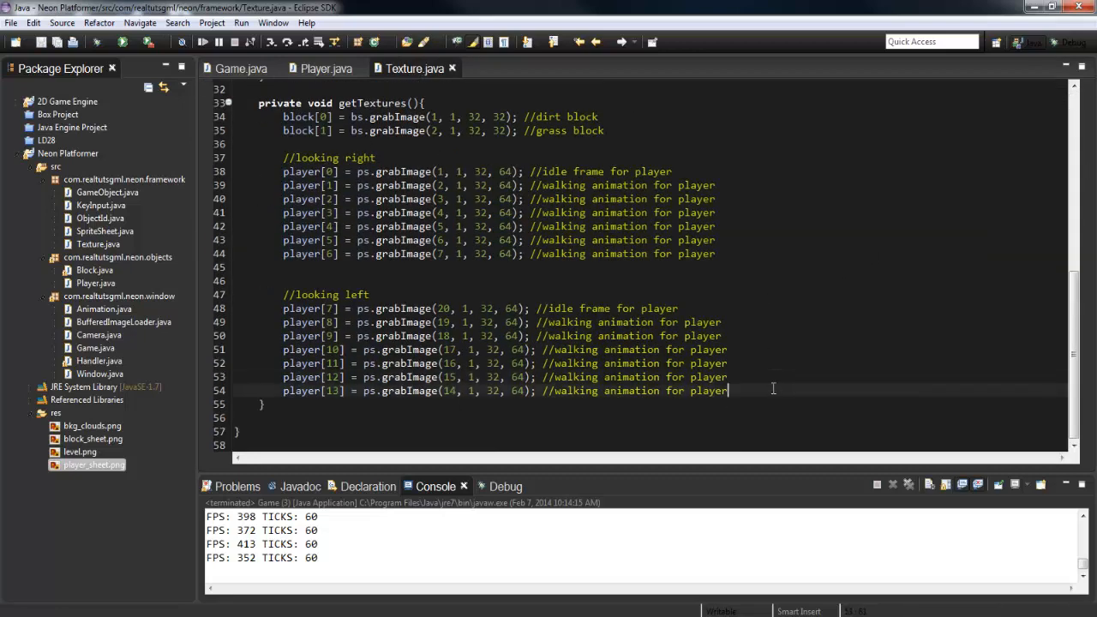
Fill player_jump[0] through [5] with ps.grabImage columns 8–13, row 2, size 32x64.
type("pla")
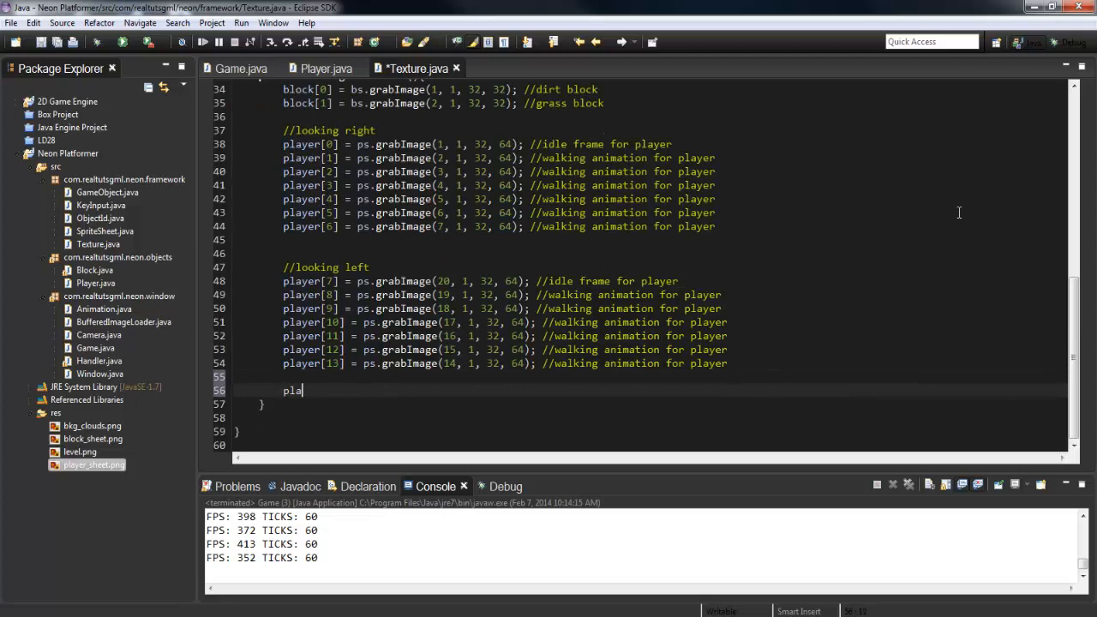
type("y_jump[0]")
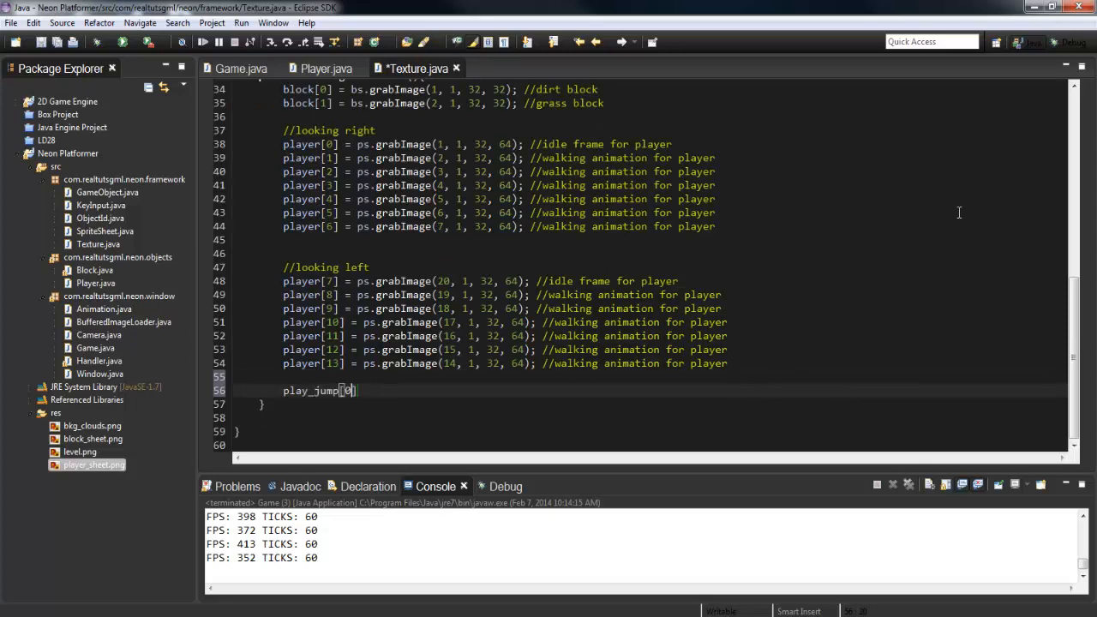
type("= p")
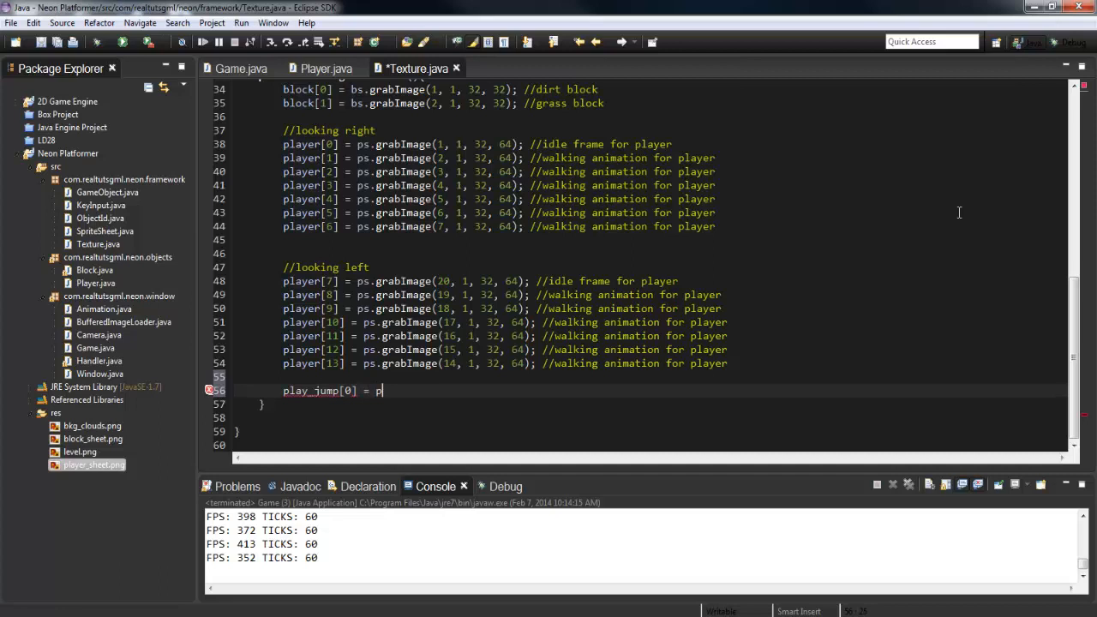
type("s.grav")
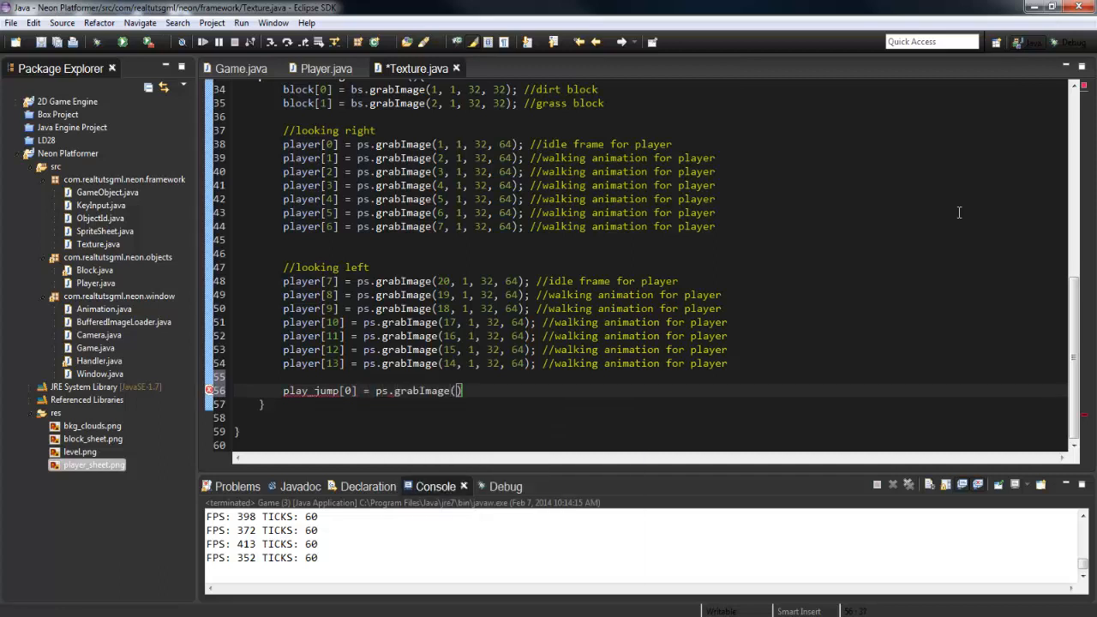
type("8")
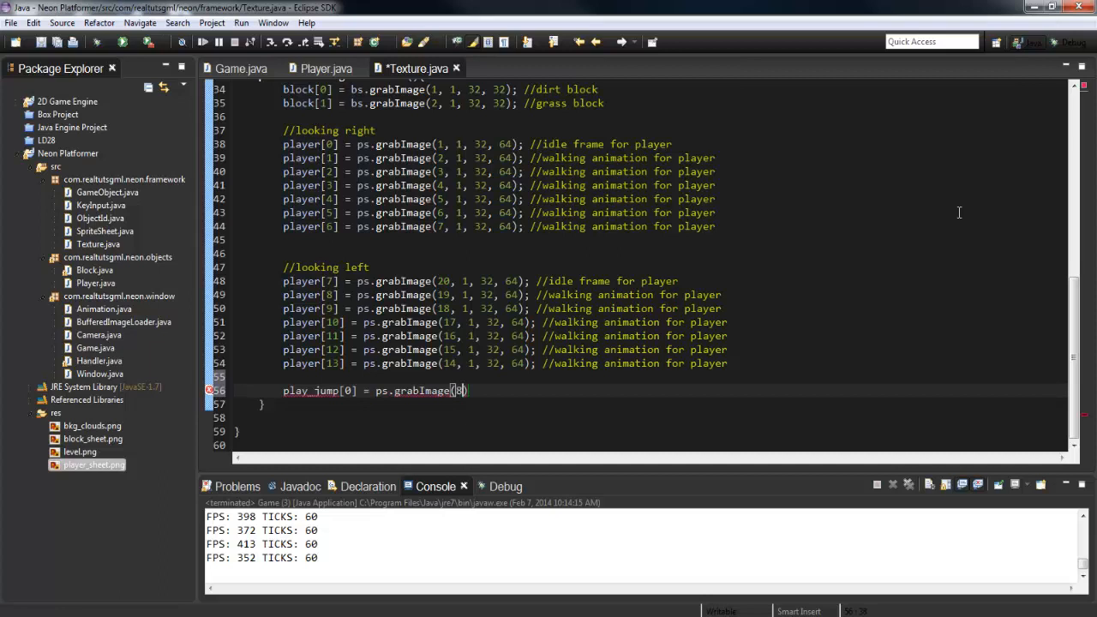
type(", 2,")
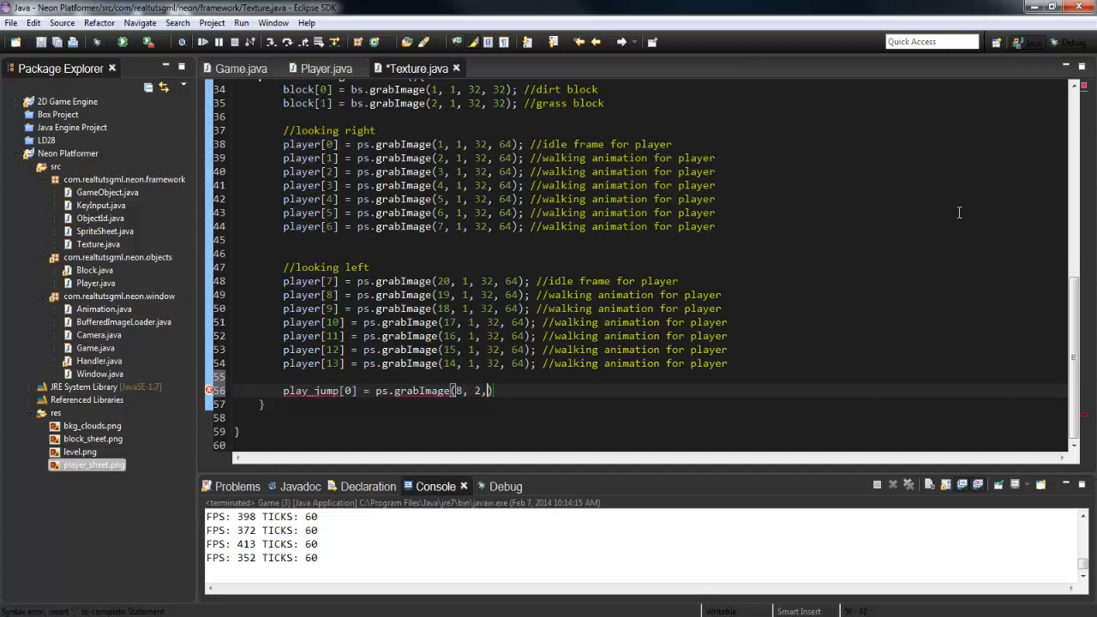
type("32, 64)")
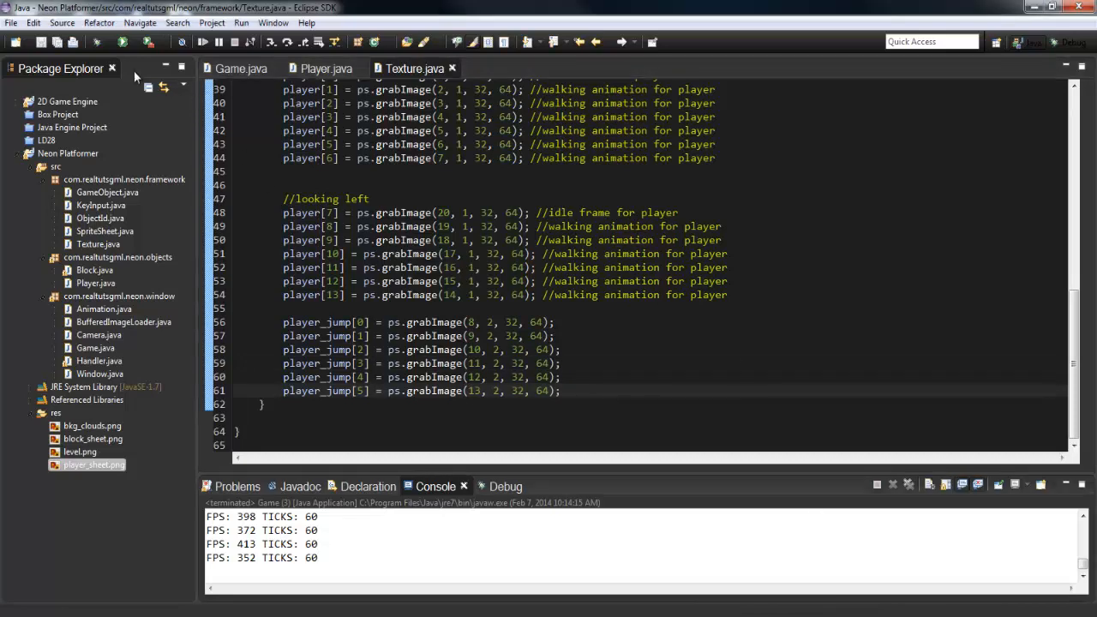
Test-run the game, then add private int facing = 1 with //1 = right and //-1 = left comments.
left_click(122, 41)
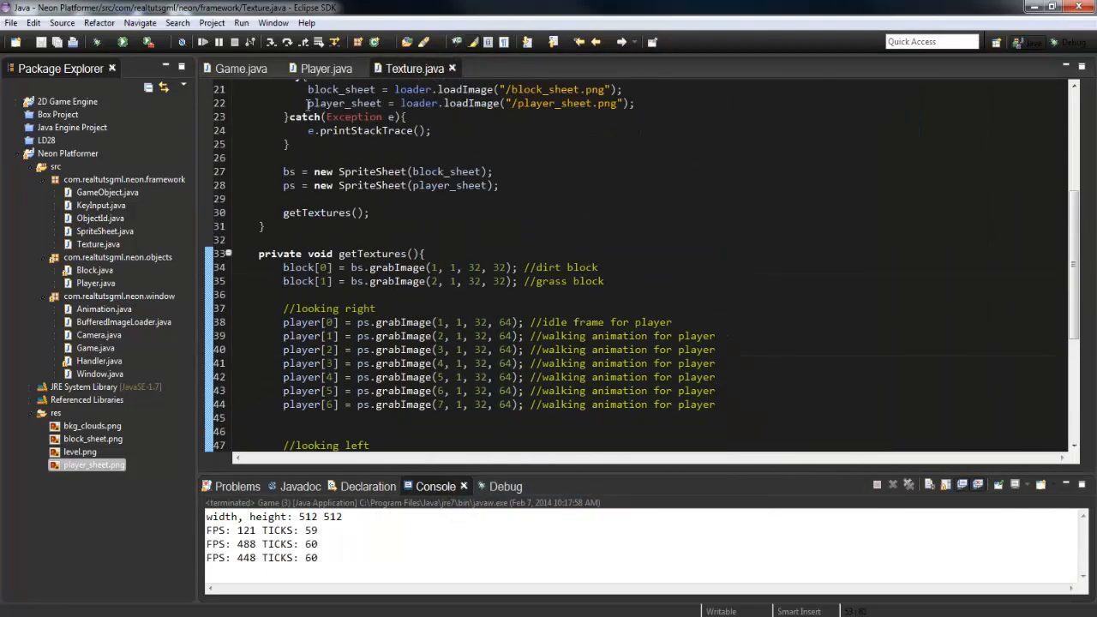
left_click(326, 68)
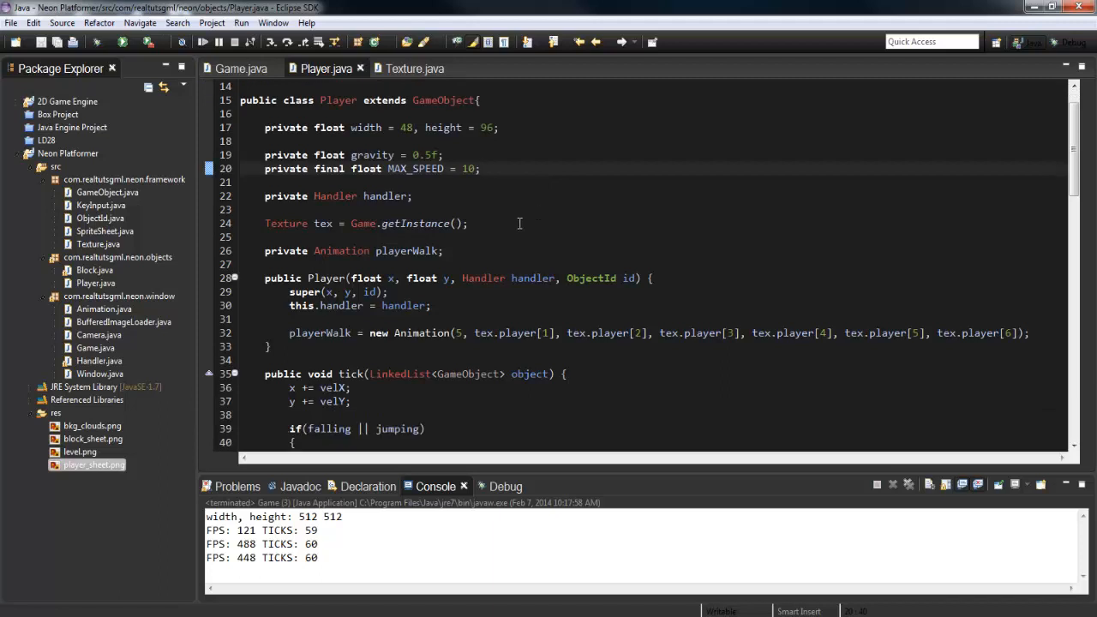
left_click(479, 169)
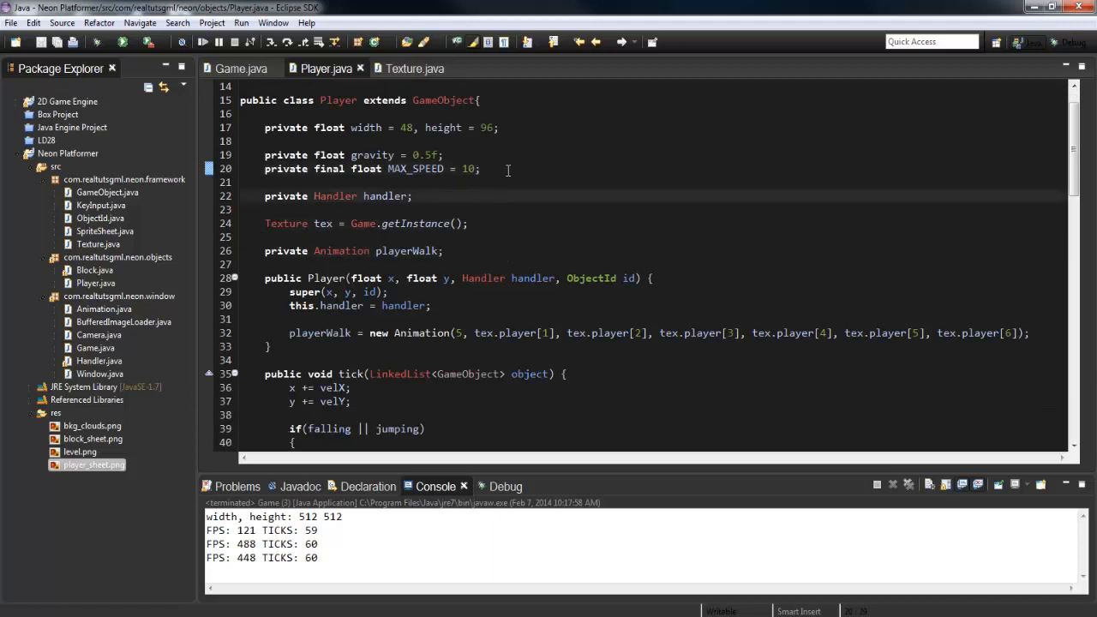
type("private int facing = 0;")
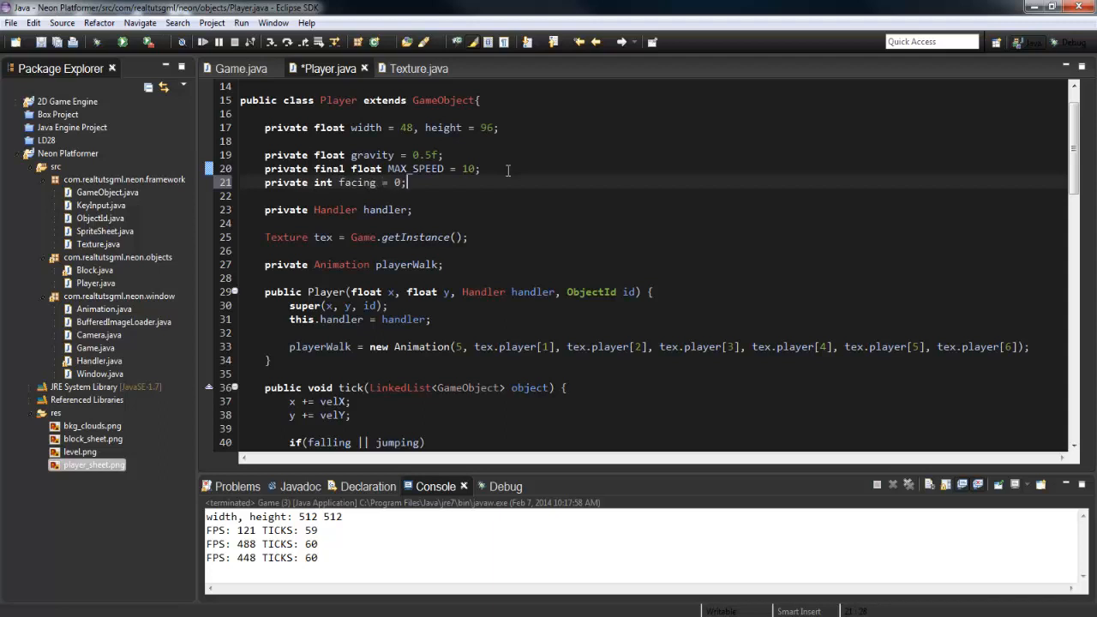
type("1")
type("//-1 = l")
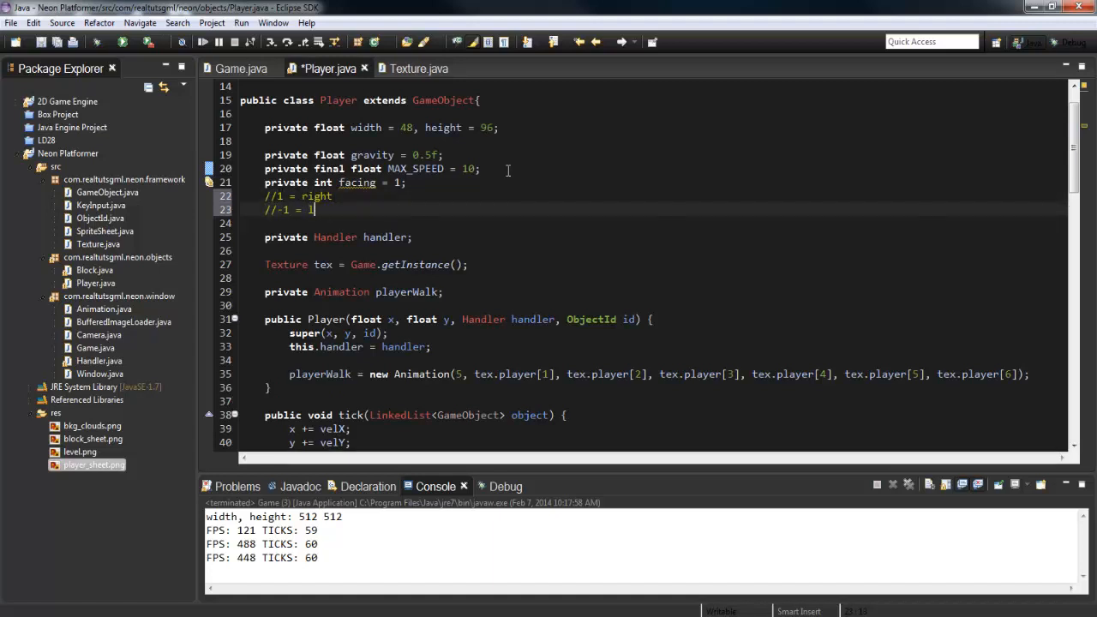
type("eft")
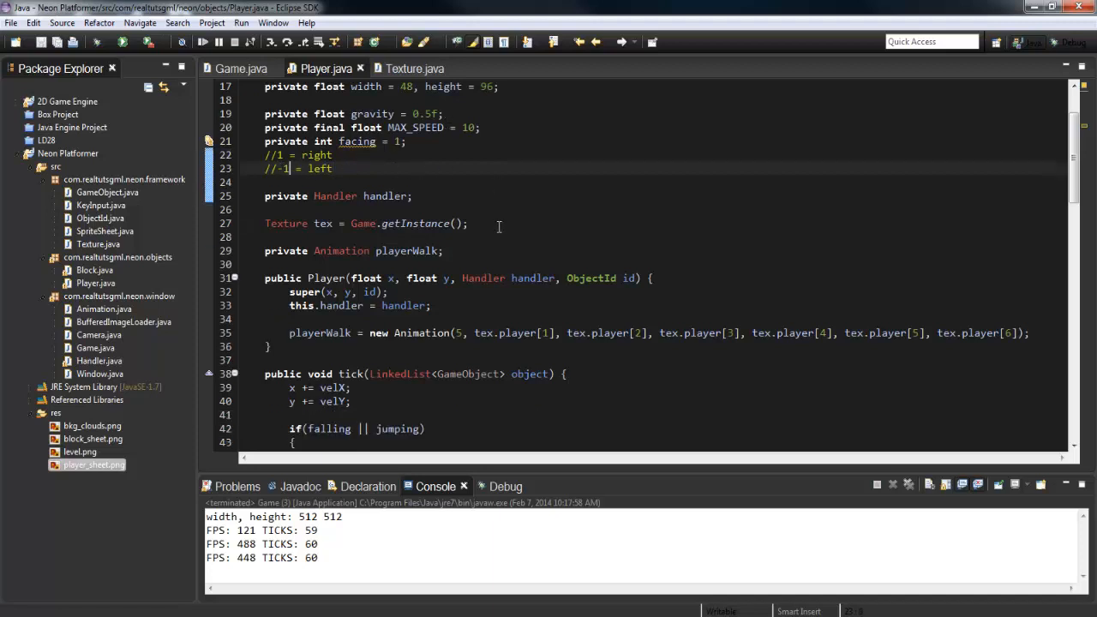
scroll("down", 3)
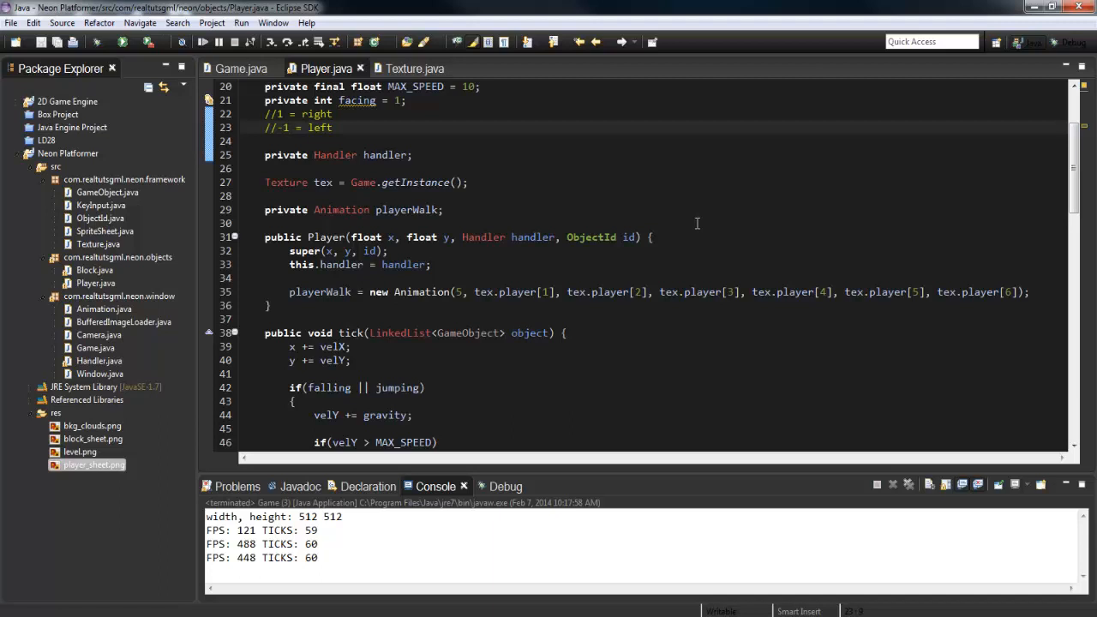
mouse_move(684, 242)
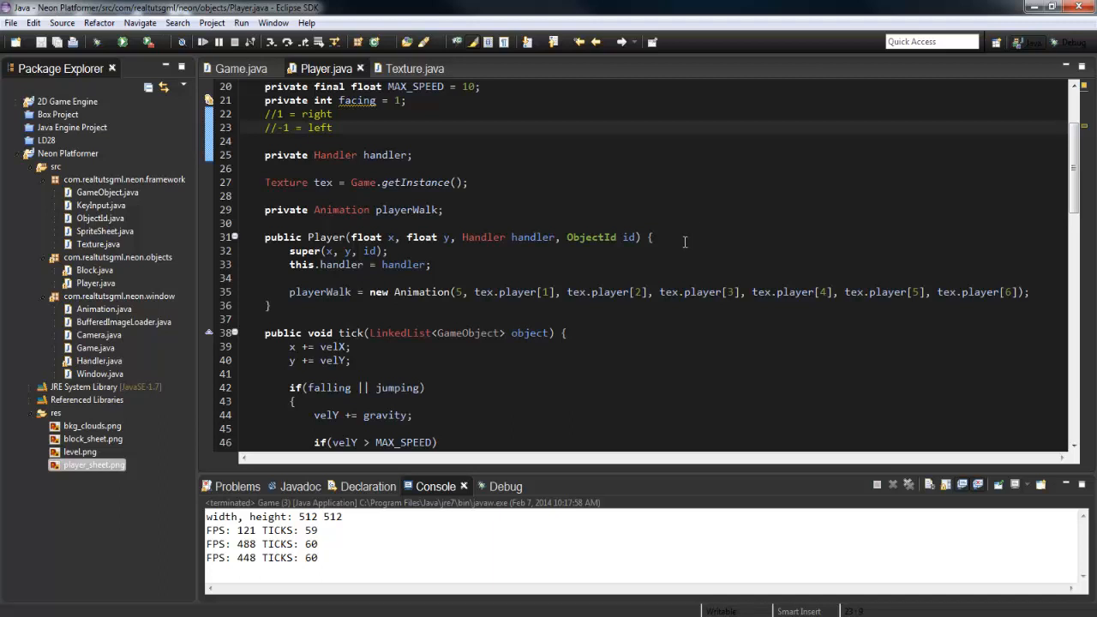
scroll("down", 3)
type(", ")
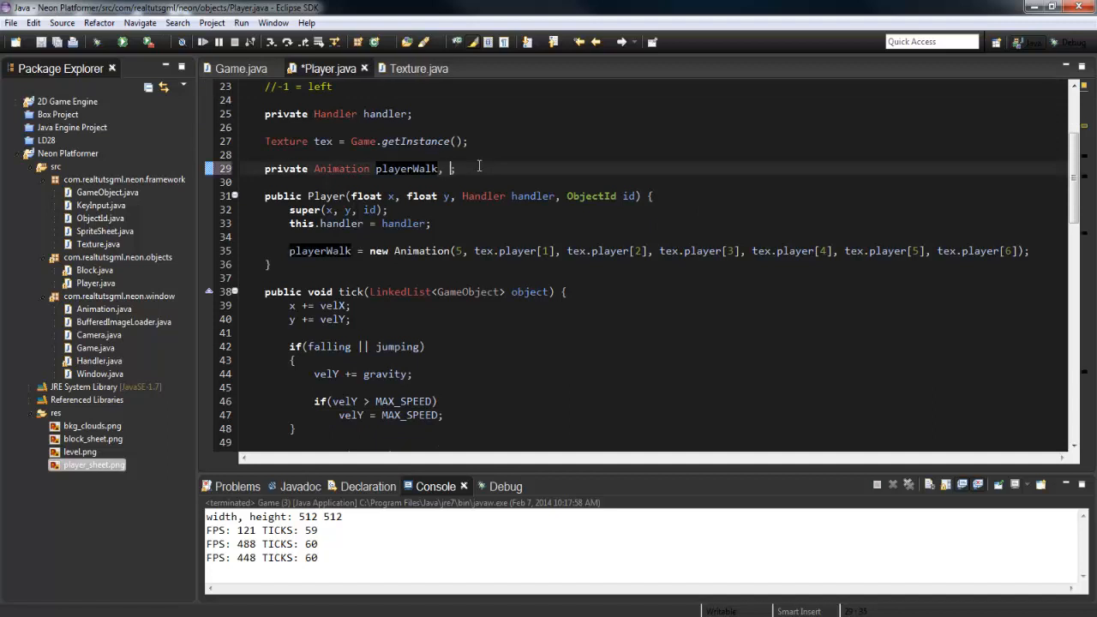
Declare playerWalkLeft from tex.player[7]–[12], save, and call playerWalkLeft.runAnimation() in tick.
type("playerWal")
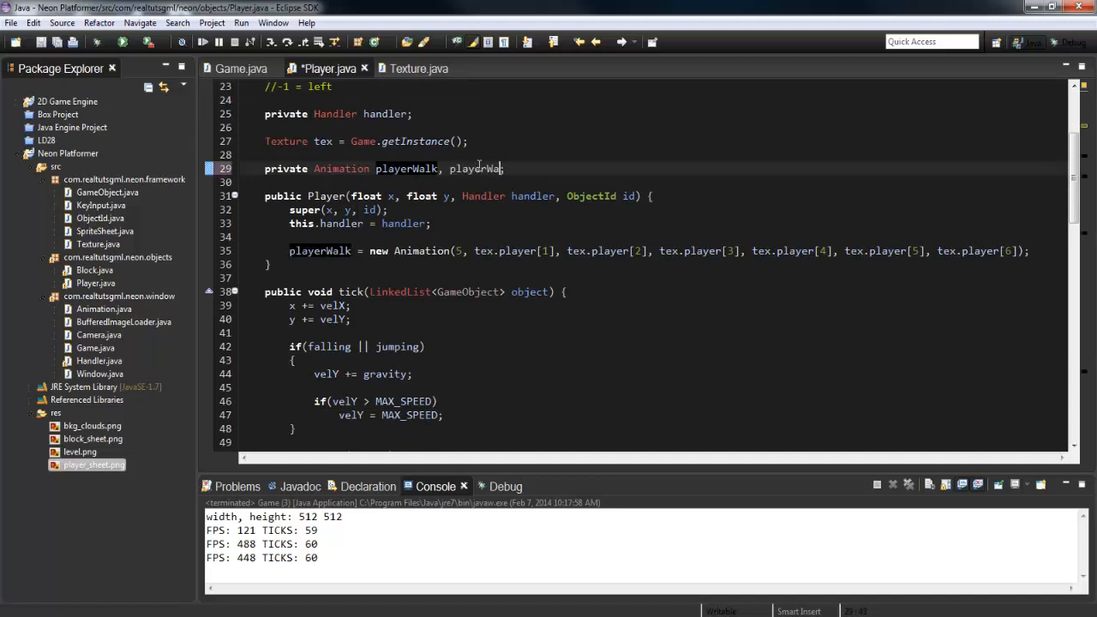
type("Left;")
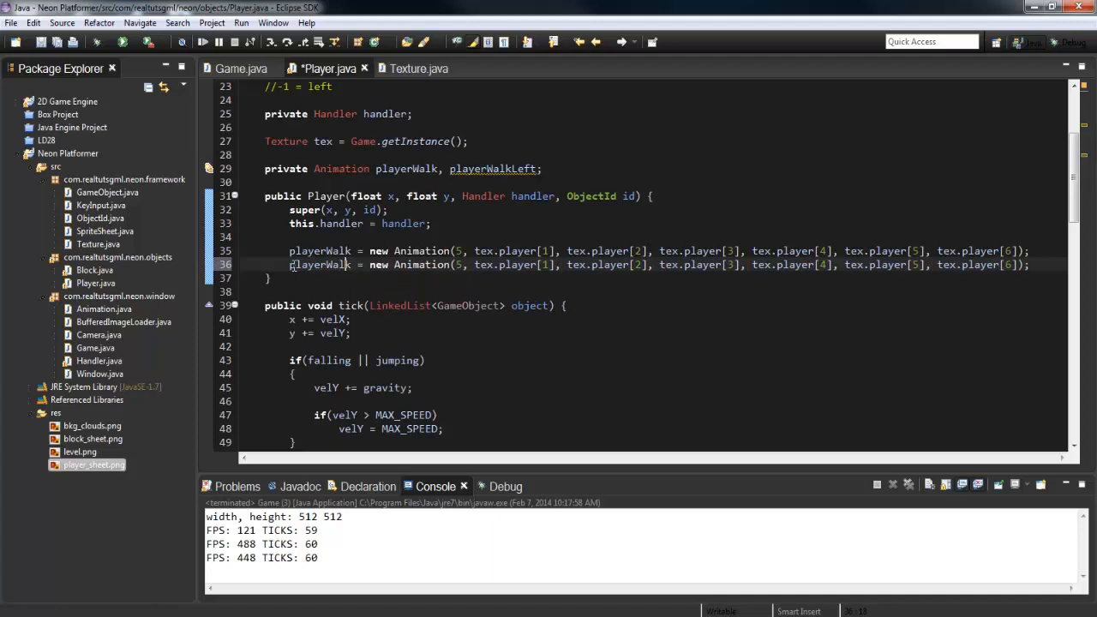
type("Left")
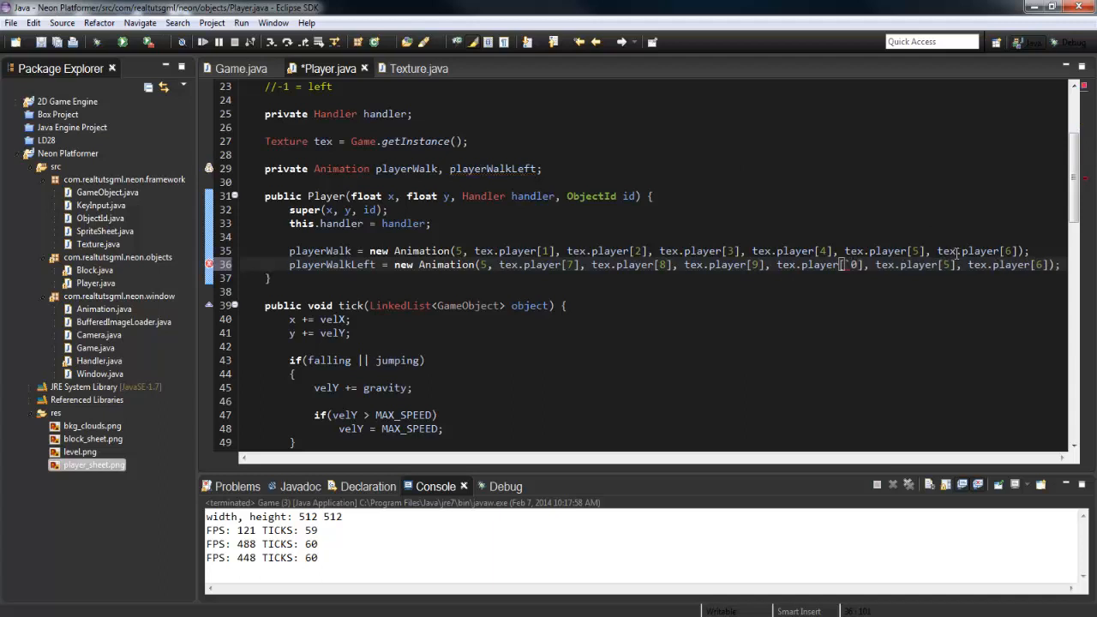
type("11")
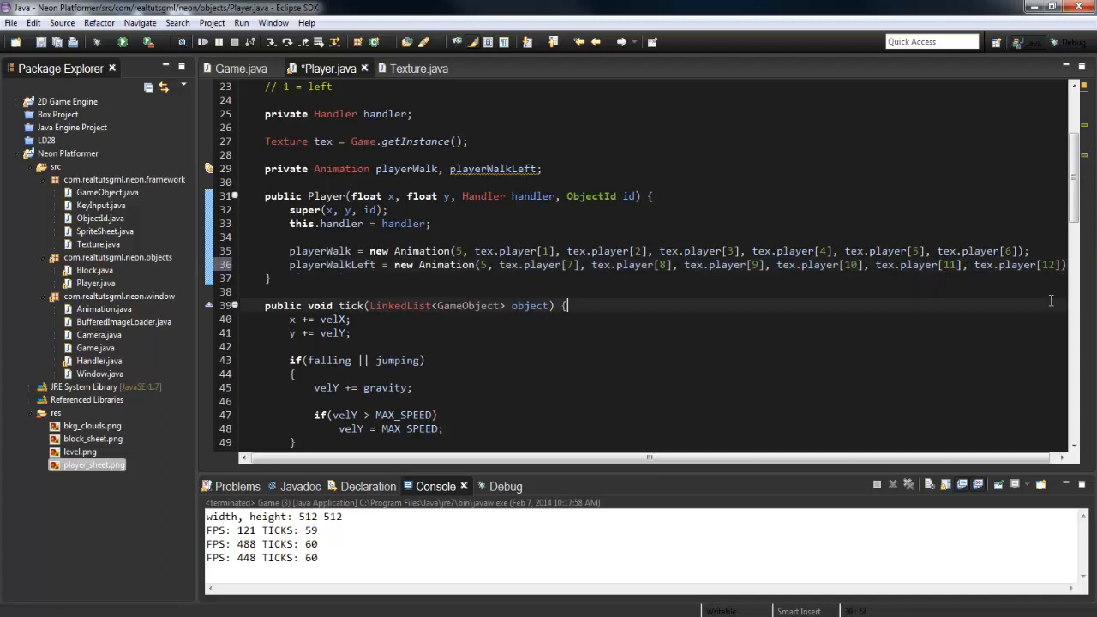
key("ctrl+s")
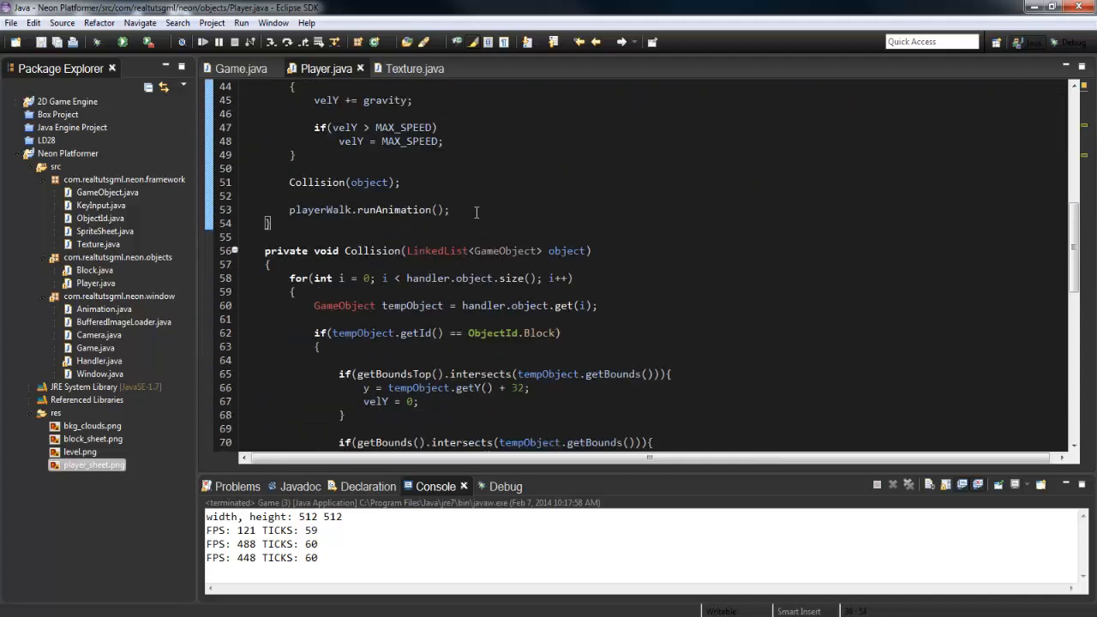
type("playerWalkLef")
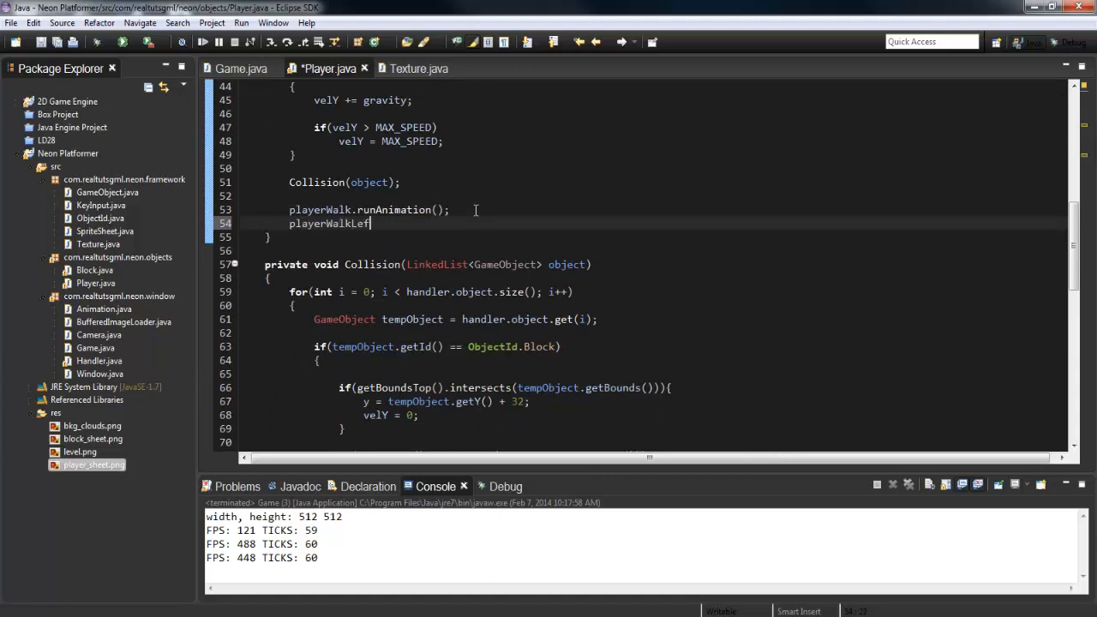
type(".runAnimation();")
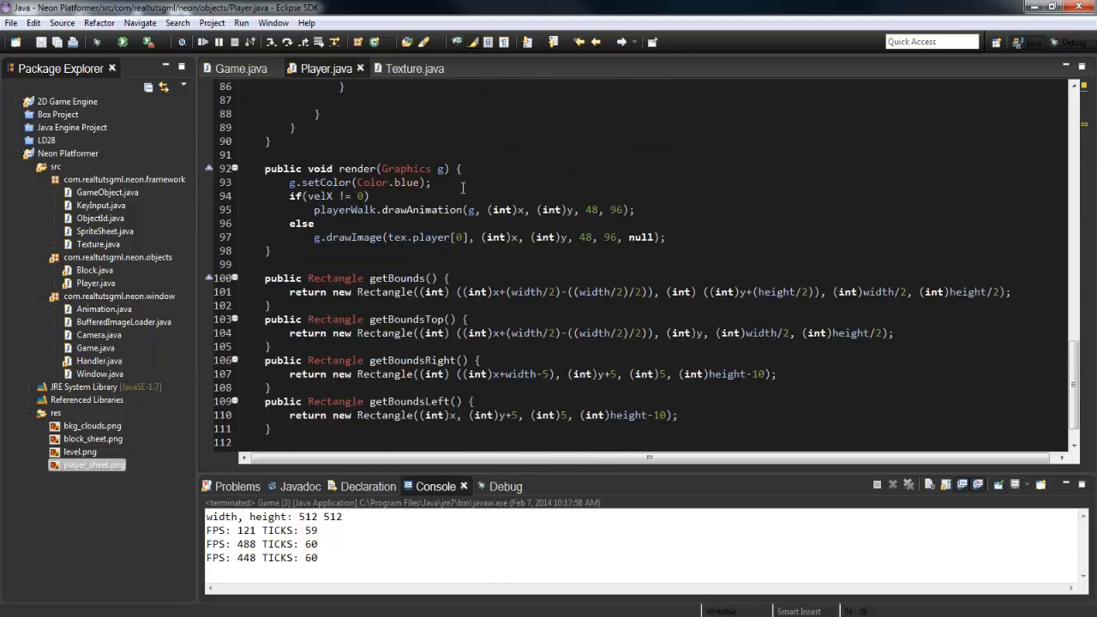
Wrap playerWalk.drawAnimation in render with if(facing == 1) and add an else branch.
left_click(433, 182)
type("{")
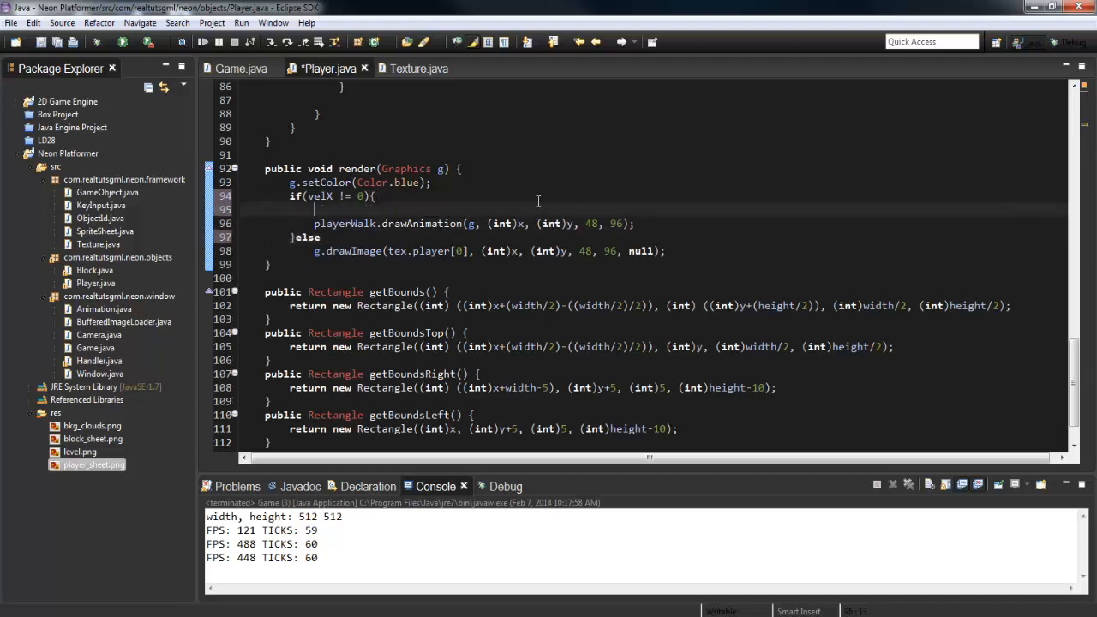
type("if(facing )")
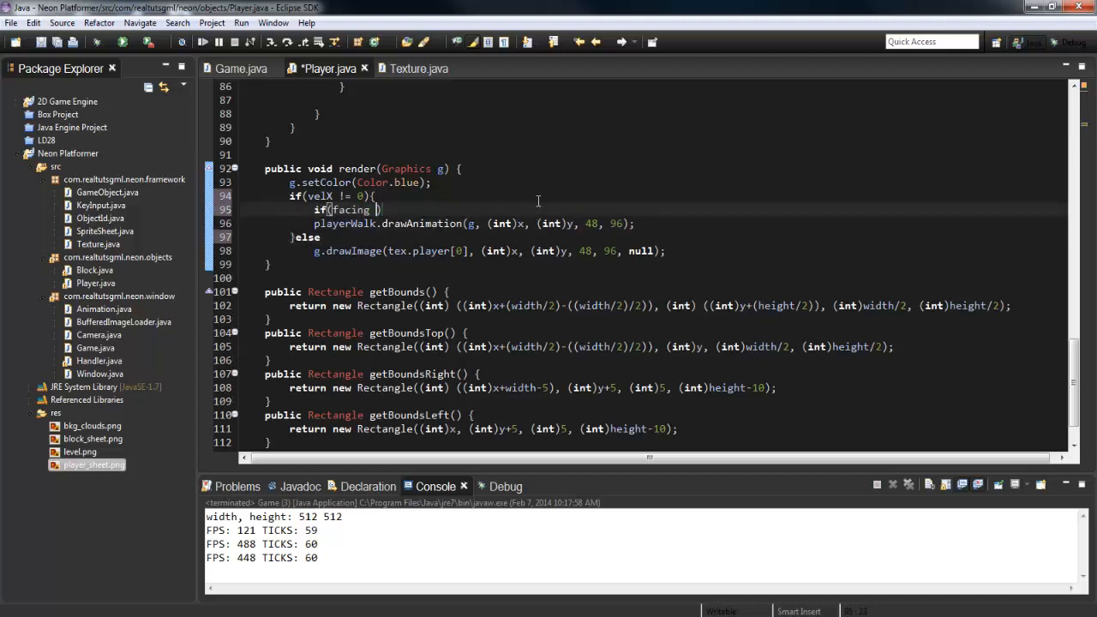
type("== 1")
type("else")
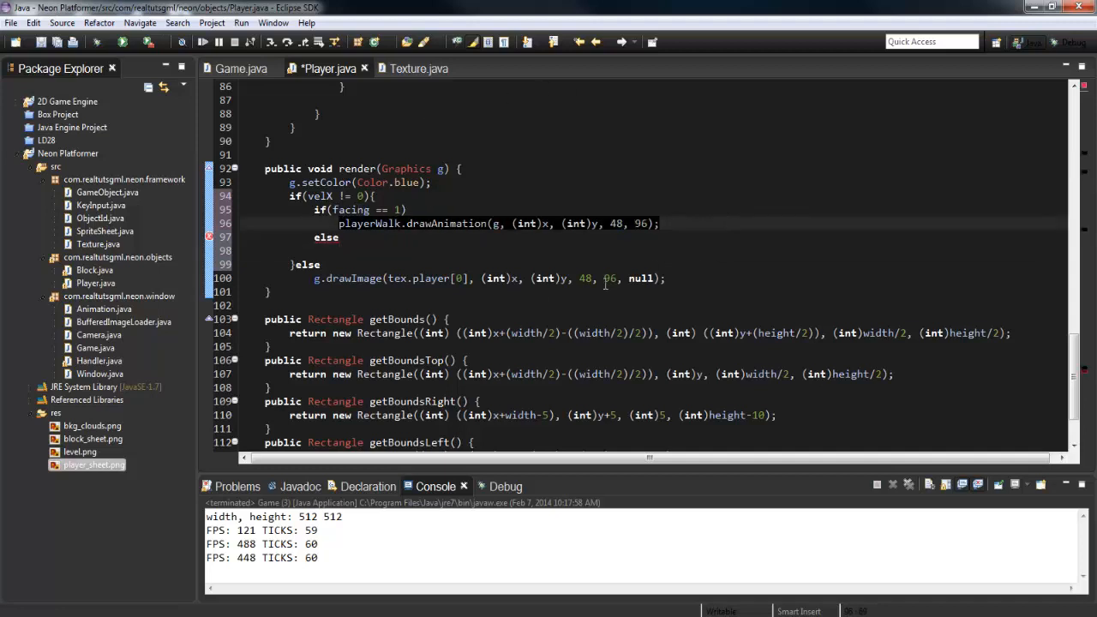
type("playerWalk.drawAnimation(g, (int)x, (int)y, 48, 96);")
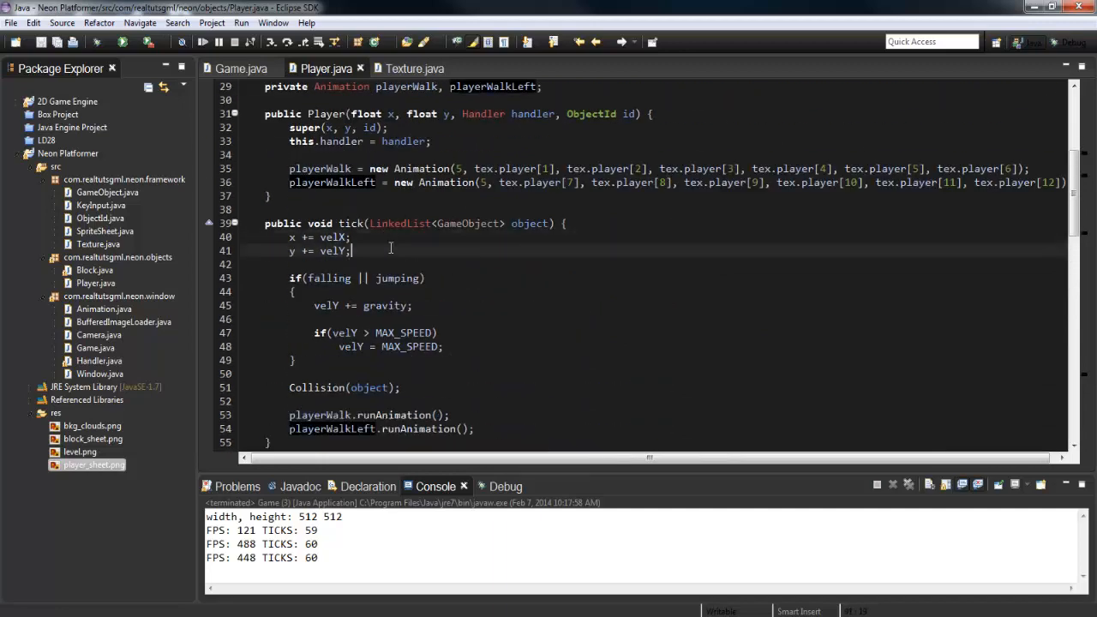
Make tick set facing = -1 when velX < 0 and facing = 1 when velX > 0.
type("i")
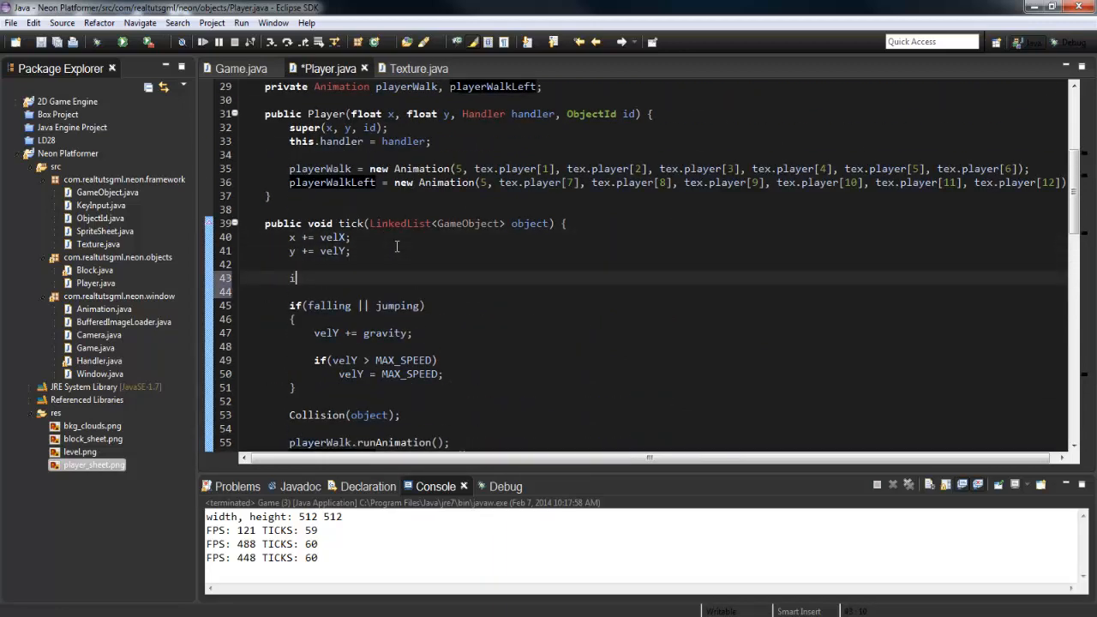
type("if(velX < 0)")
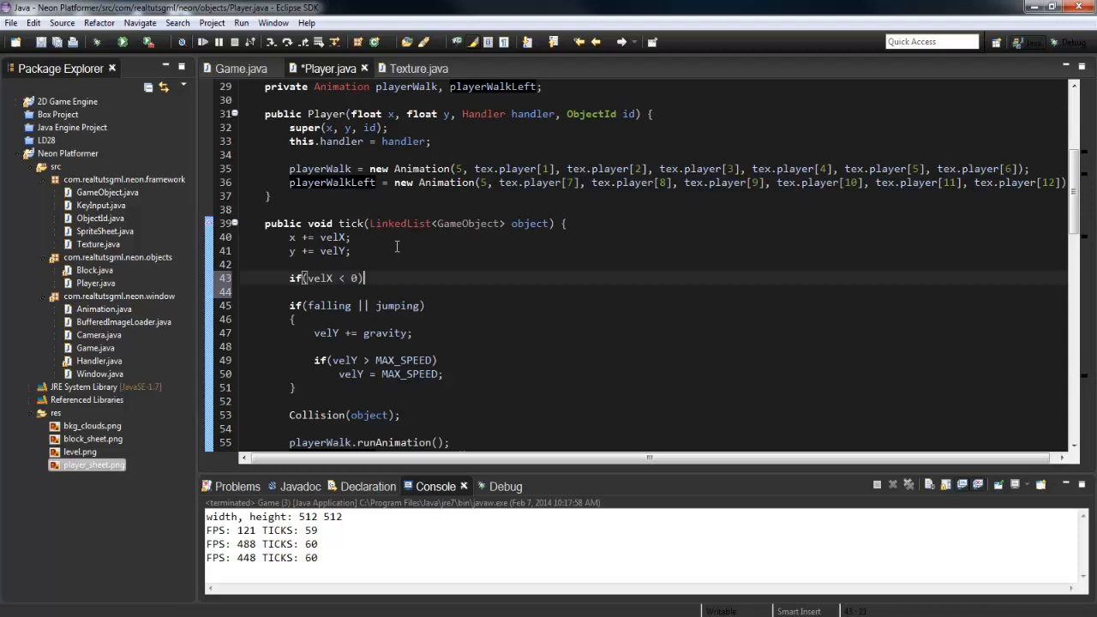
type("facing = 1;")
left_click(653, 291)
type("else if(")
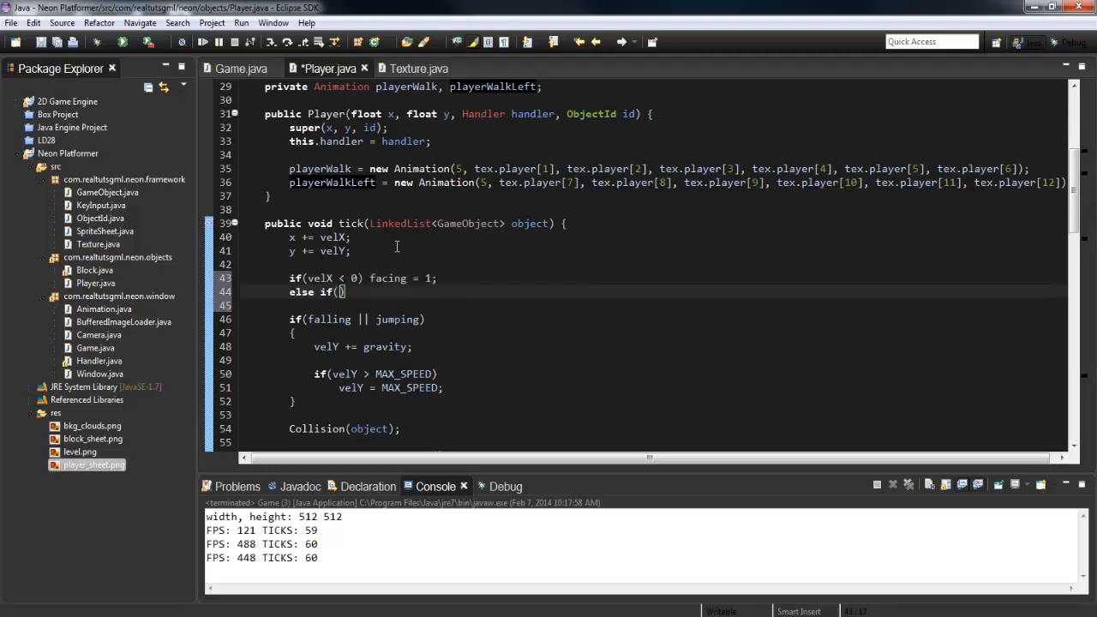
type("velX > 0")
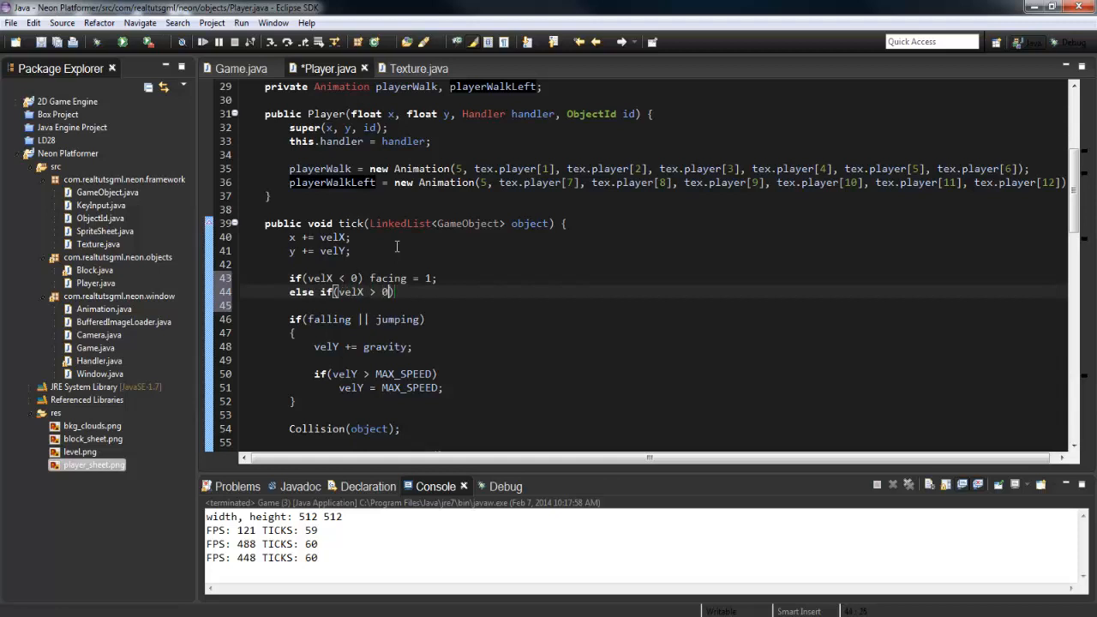
type("facing = 1;")
left_click(364, 278)
type("-")
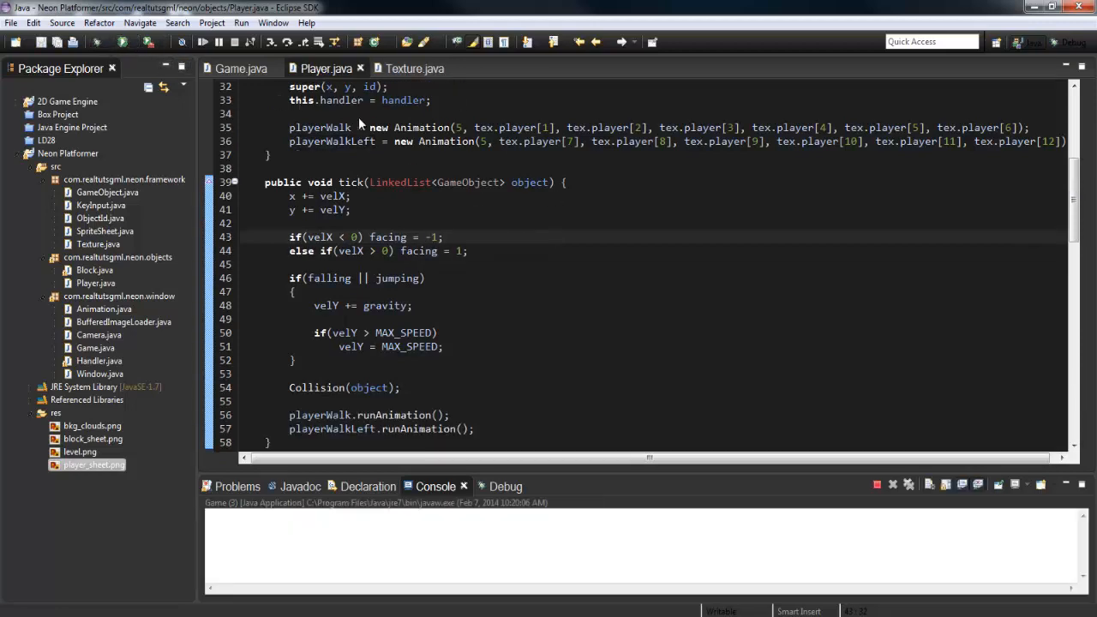
Test the running game window, close it, and scroll Player.java down to render().
left_click(203, 41)
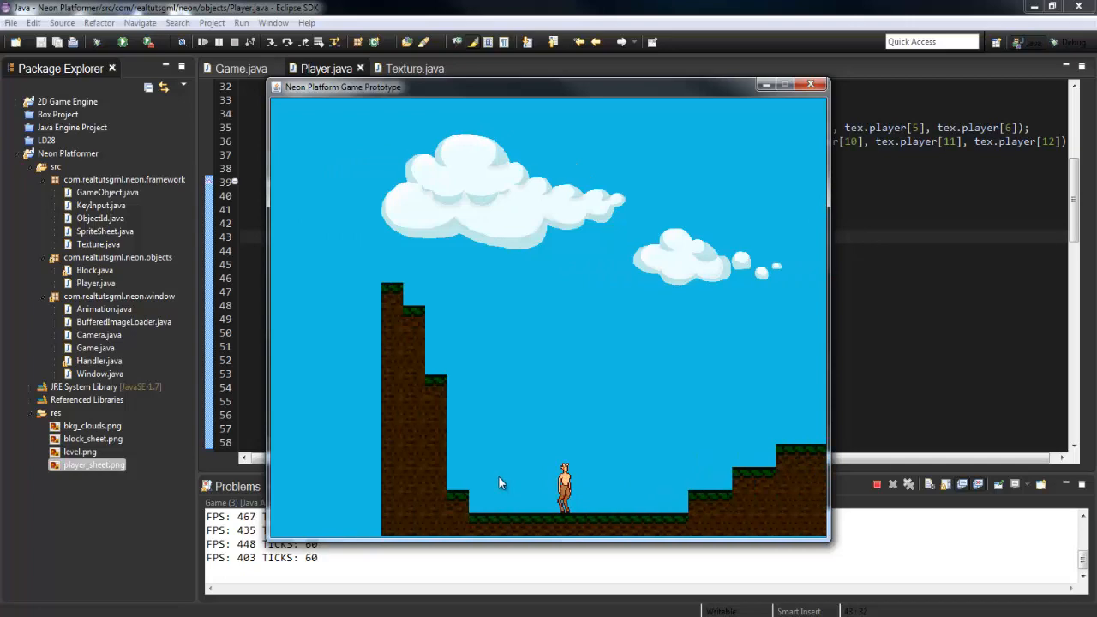
left_click(810, 83)
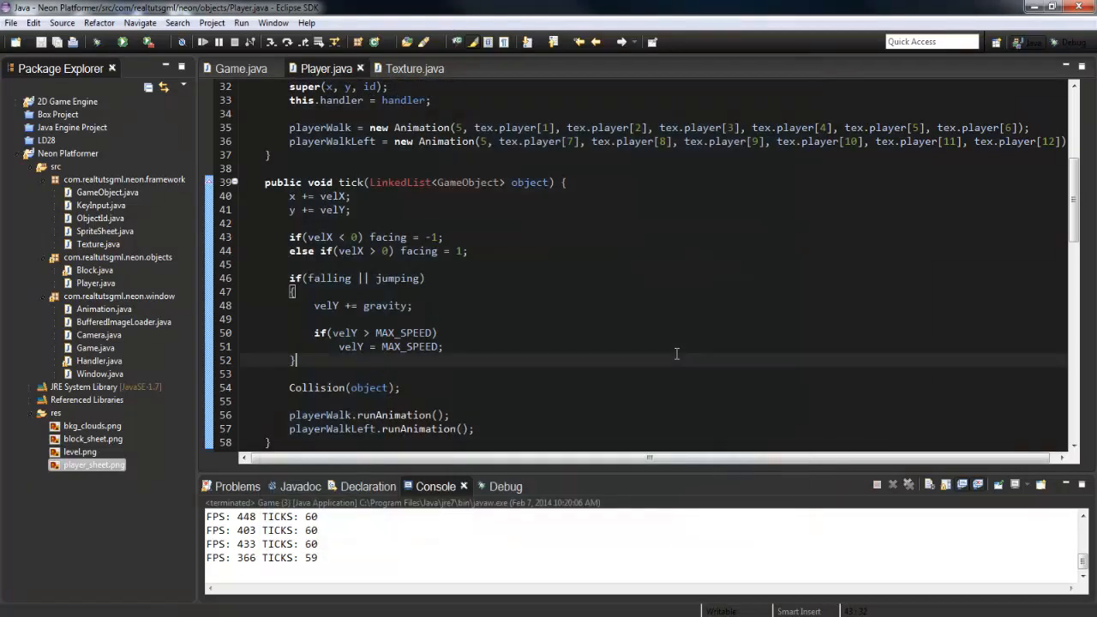
scroll("down", 3)
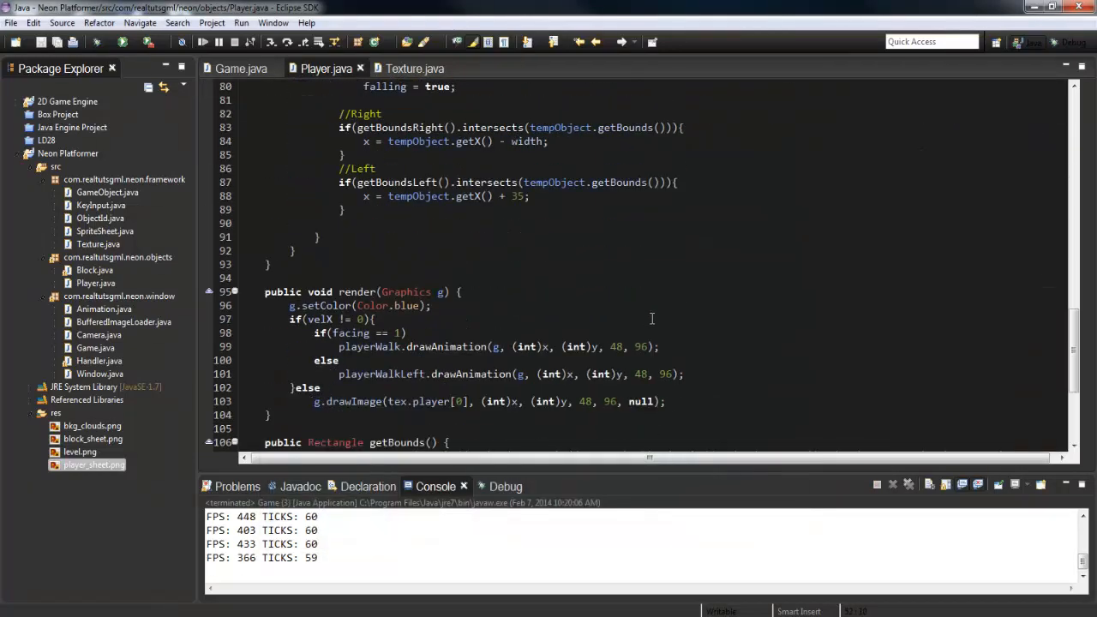
Check the looking-left player frame indexes in Texture.java, then return to Player.java's render().
left_click(414, 68)
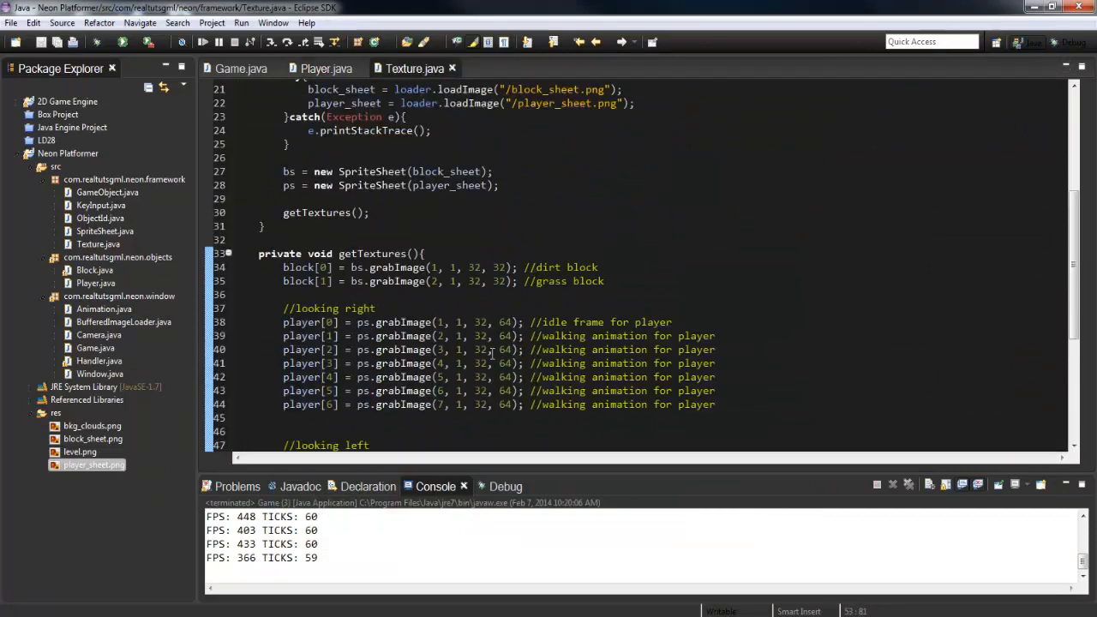
scroll("down", 3)
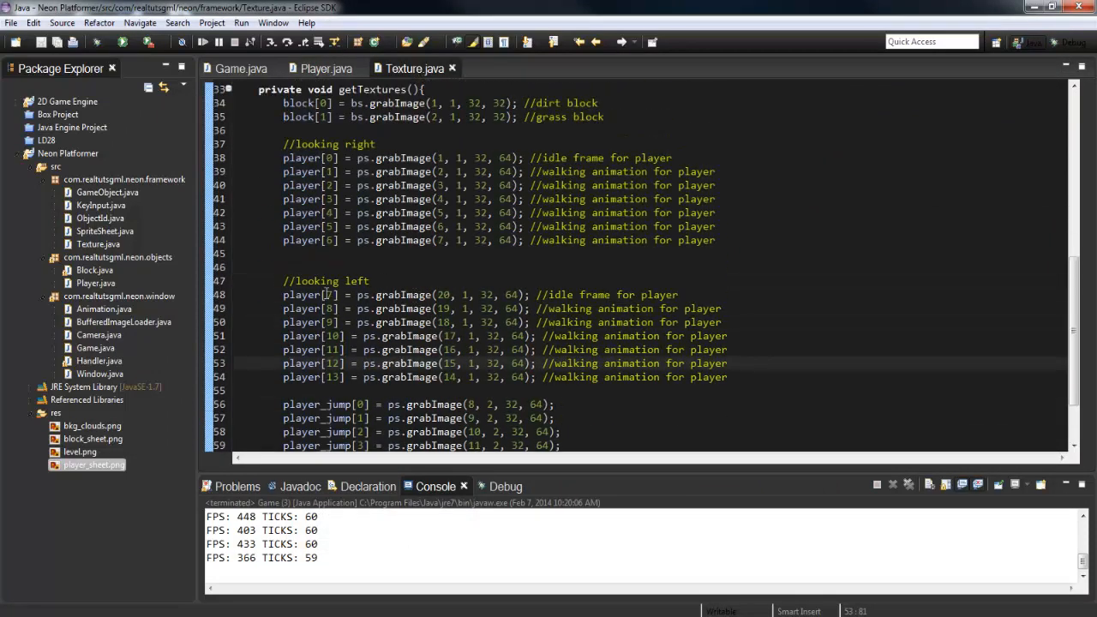
left_click(326, 68)
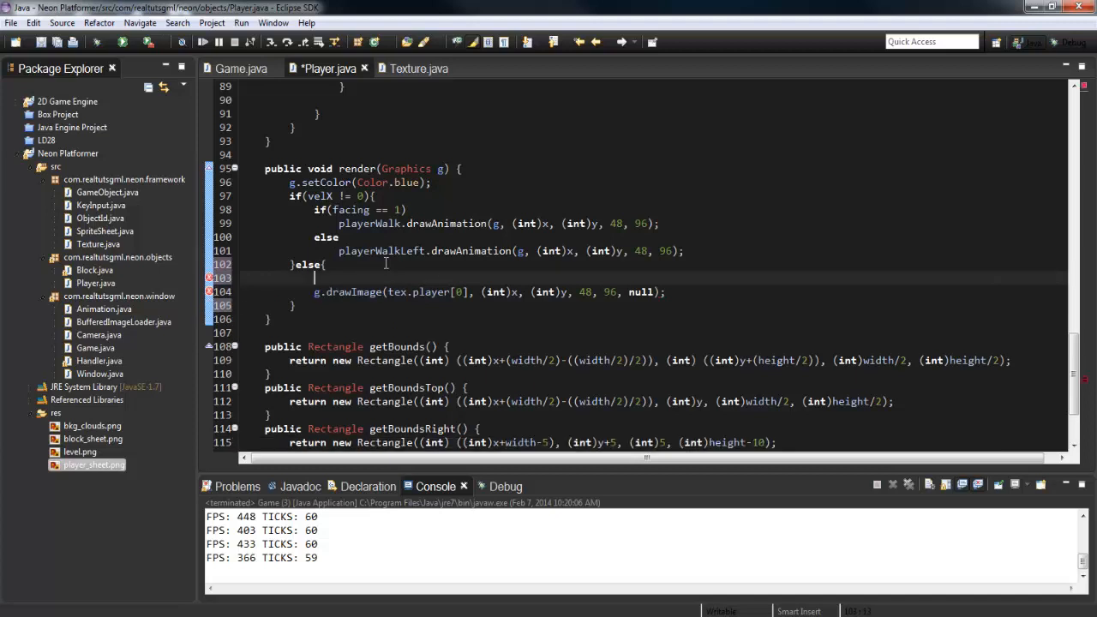
Wrap the idle drawImage in if(facing == 1), adding else if(facing == -1) drawing tex.player[7].
type("if(facing == 1")
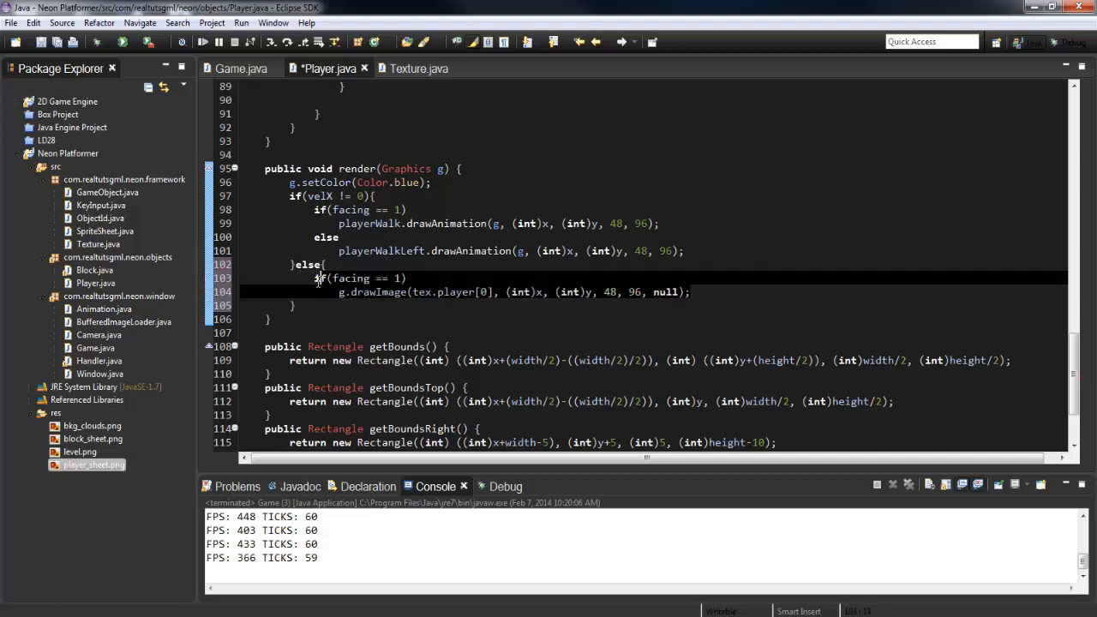
left_click(694, 292)
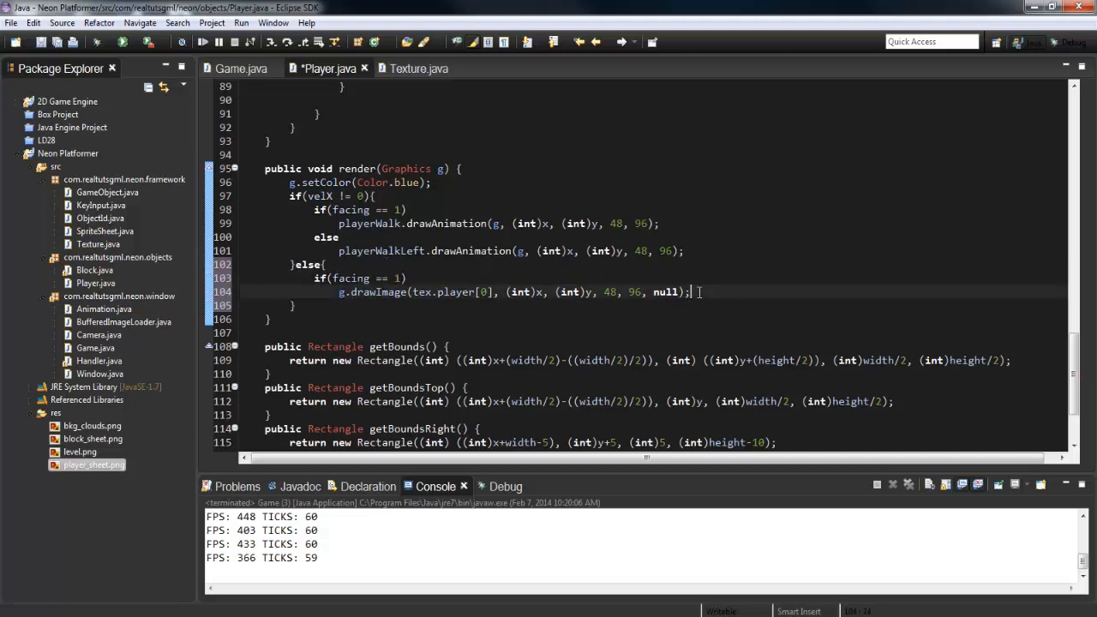
type("else if(facing == -1")
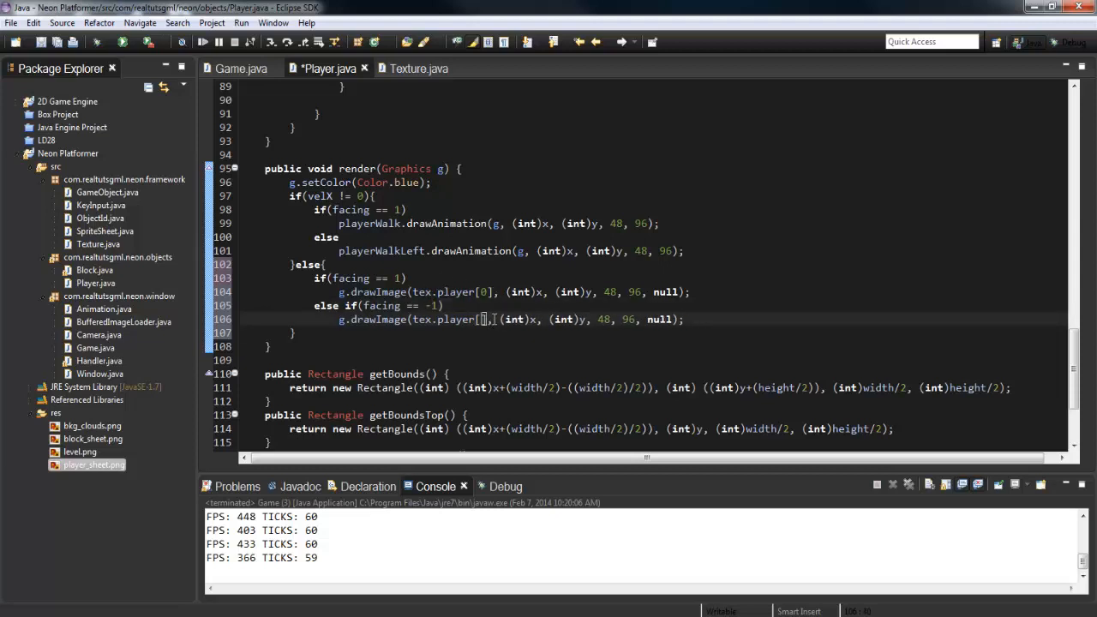
type("7")
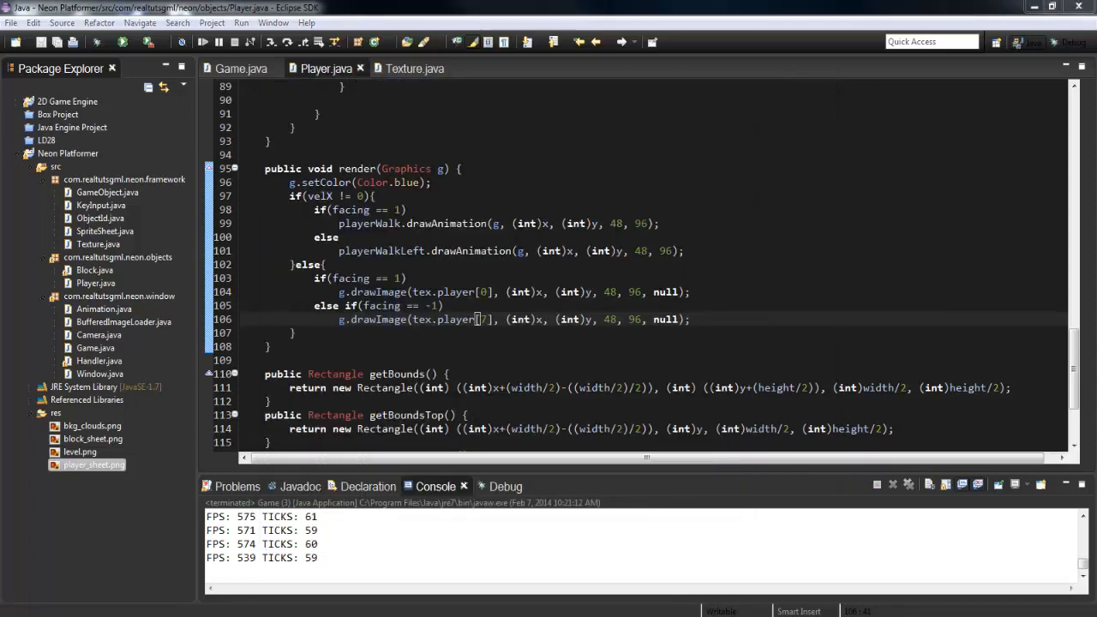
Open KeyInput.java from Package Explorer for reference, then switch back to Player.java.
double_click(93, 464)
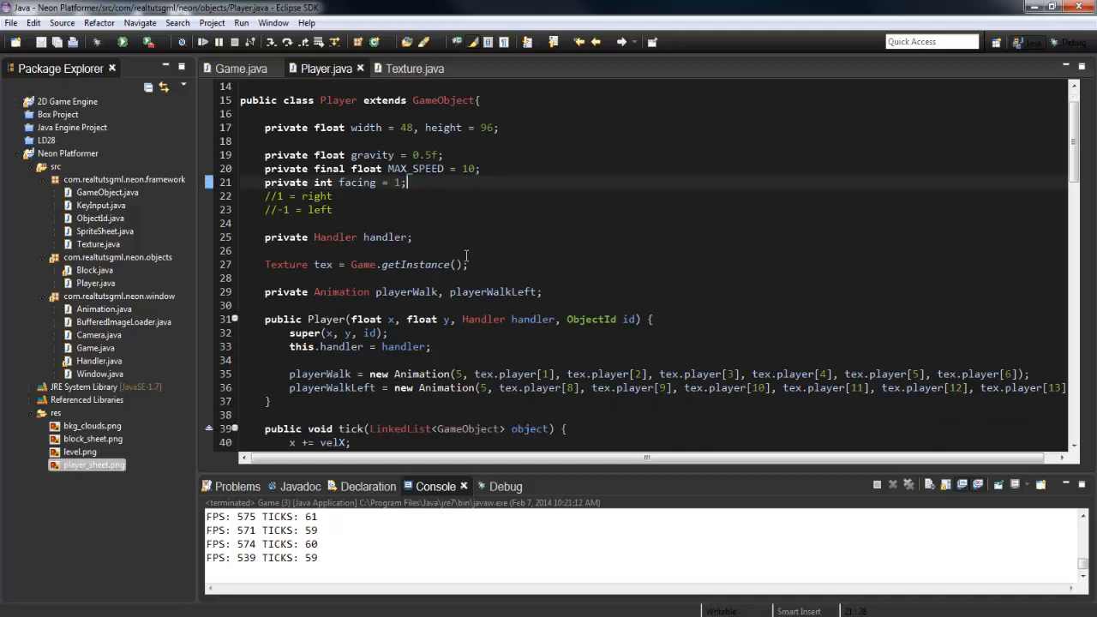
scroll("down", 3)
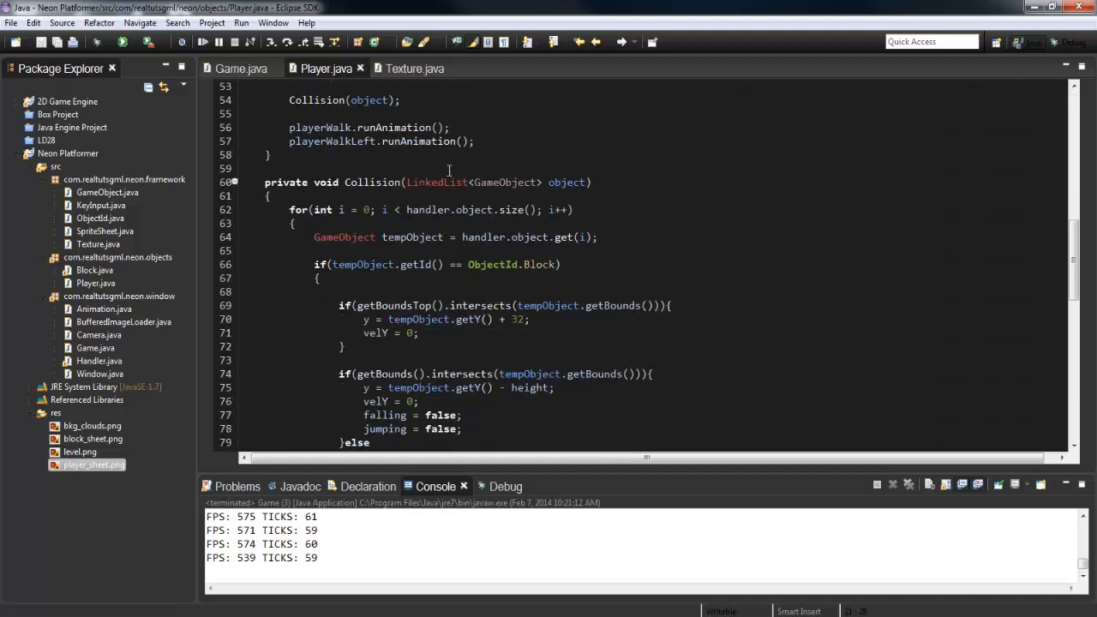
left_click(100, 217)
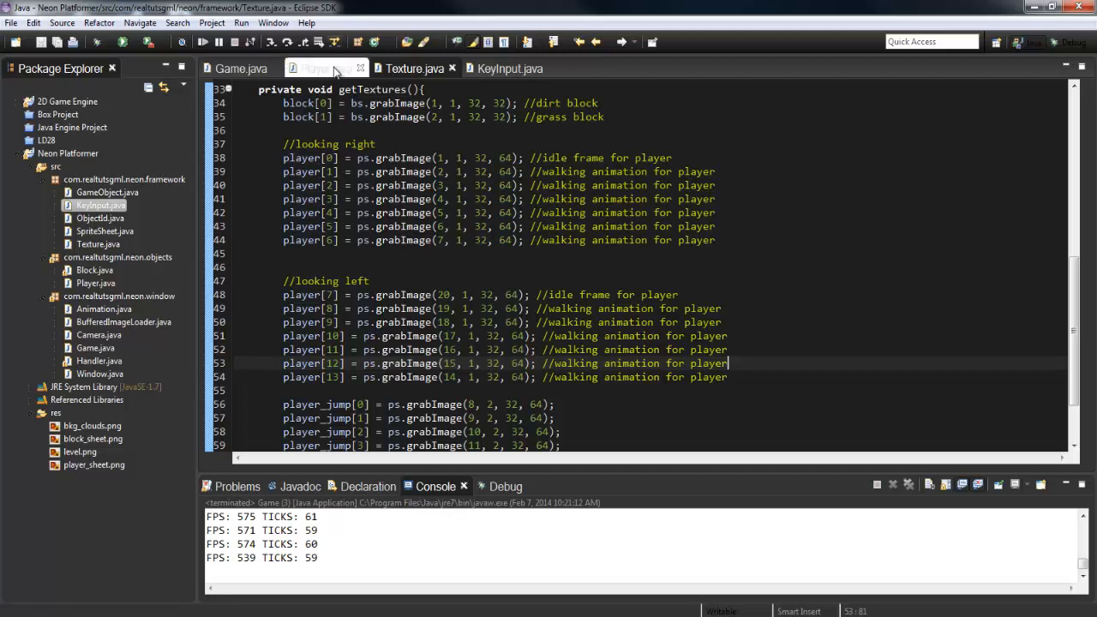
left_click(325, 68)
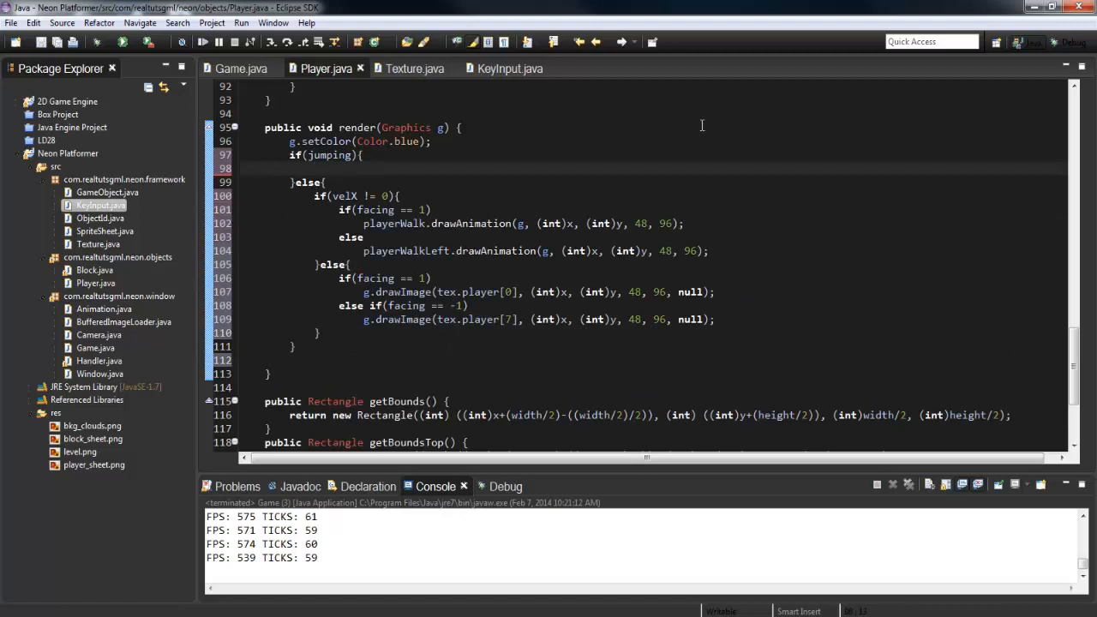
Inside if(jumping), draw tex.player_jump[2] at 48x96 when facing is 1, plus an else copy.
type("if()")
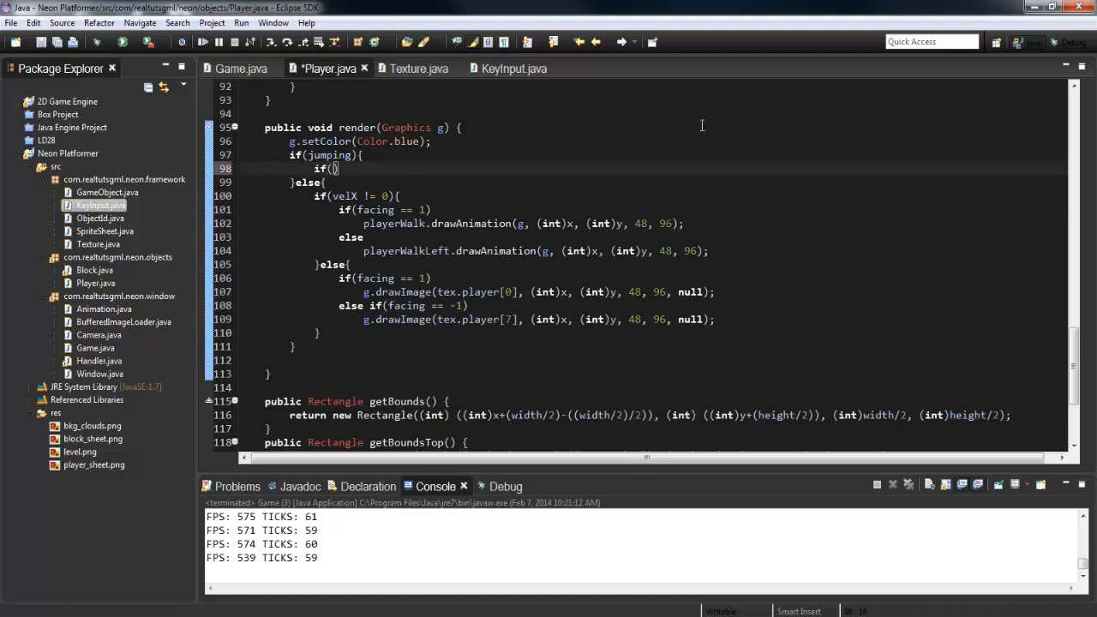
type("facing == 1")
type("g.draw")
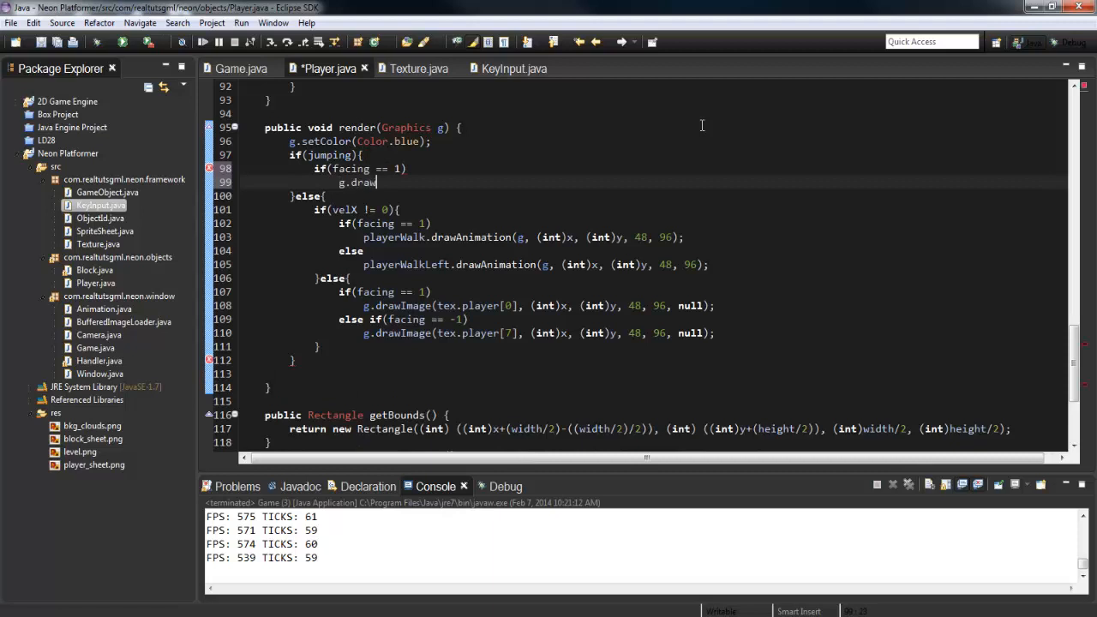
type("Image(tex)")
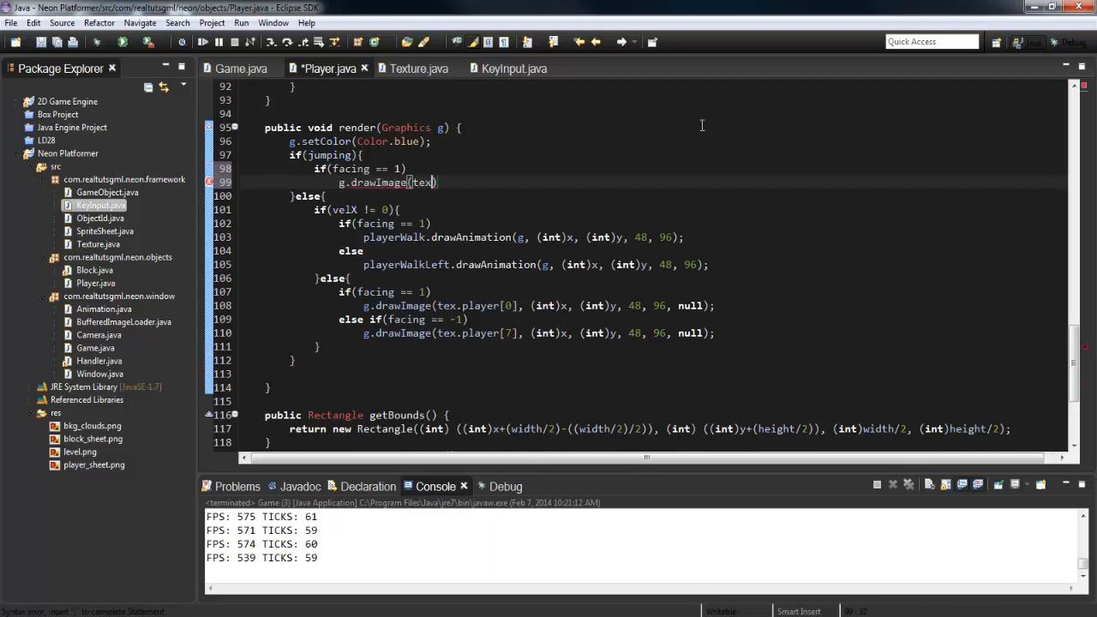
type("player_jump")
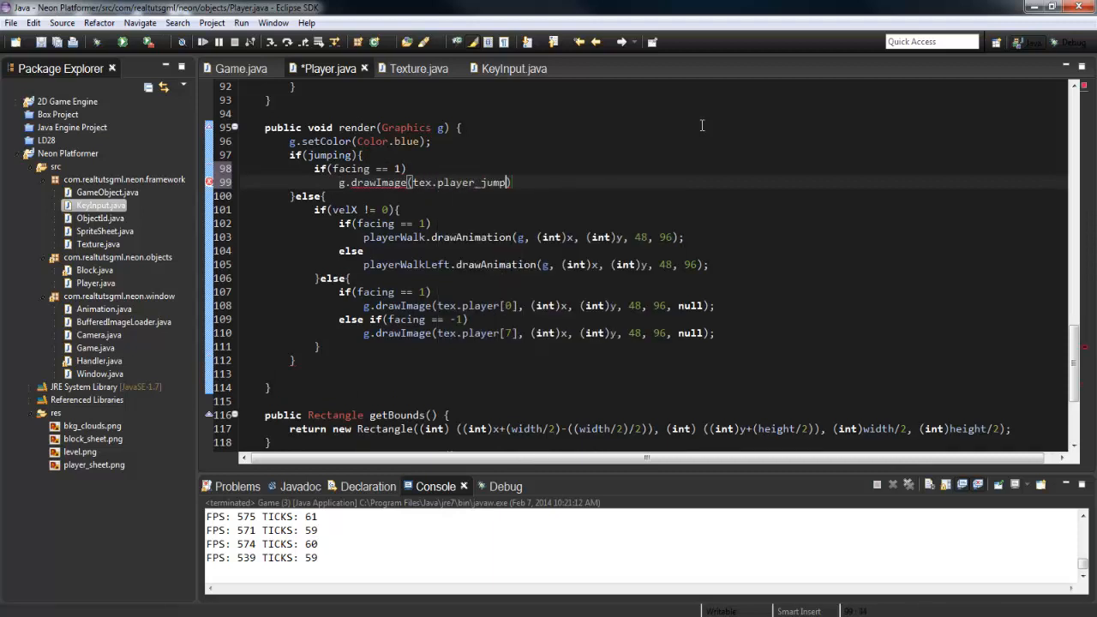
type("[]")
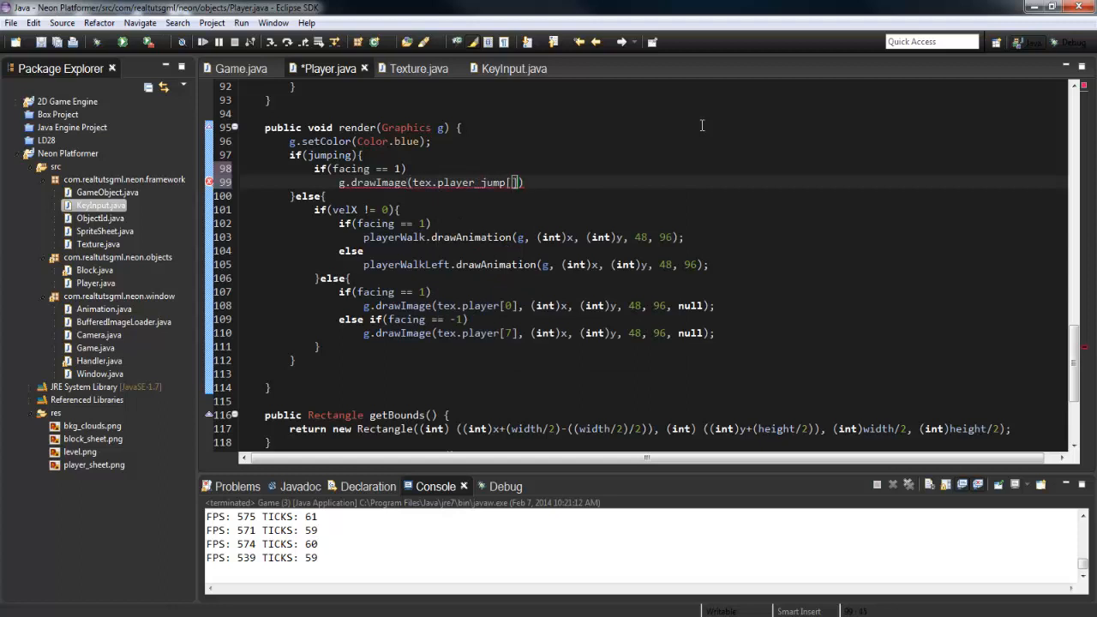
type("2")
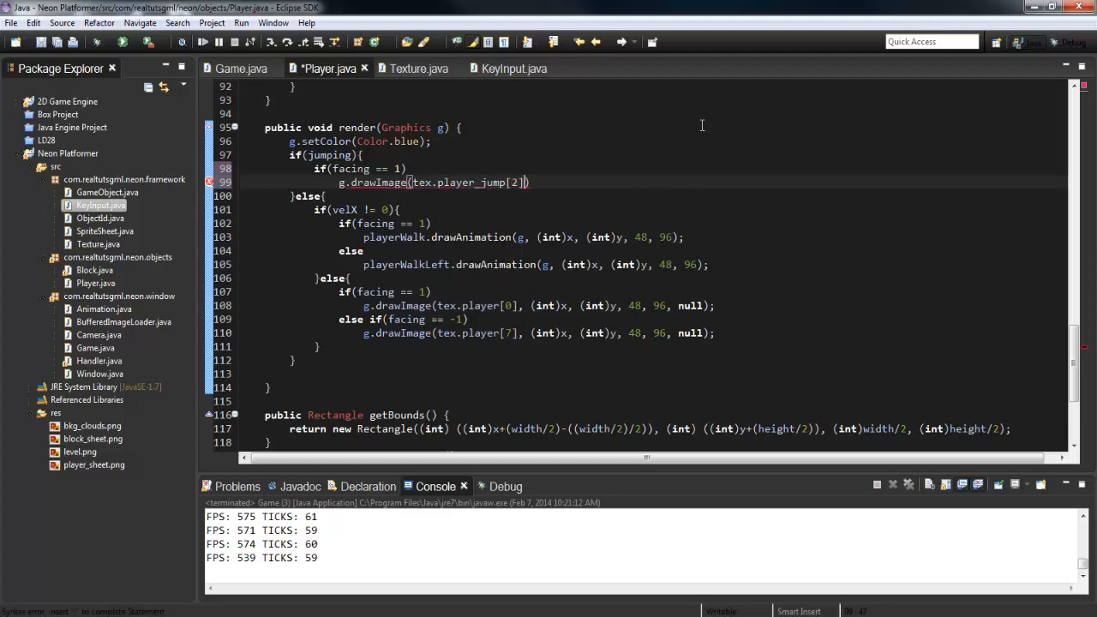
type(", (int")
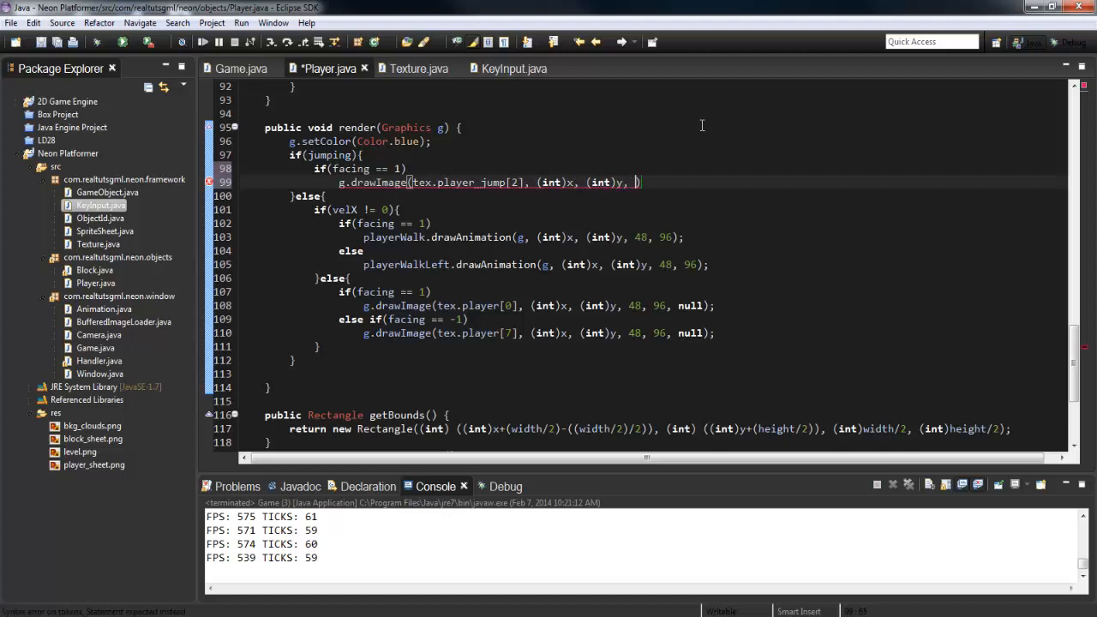
type("48, 96)")
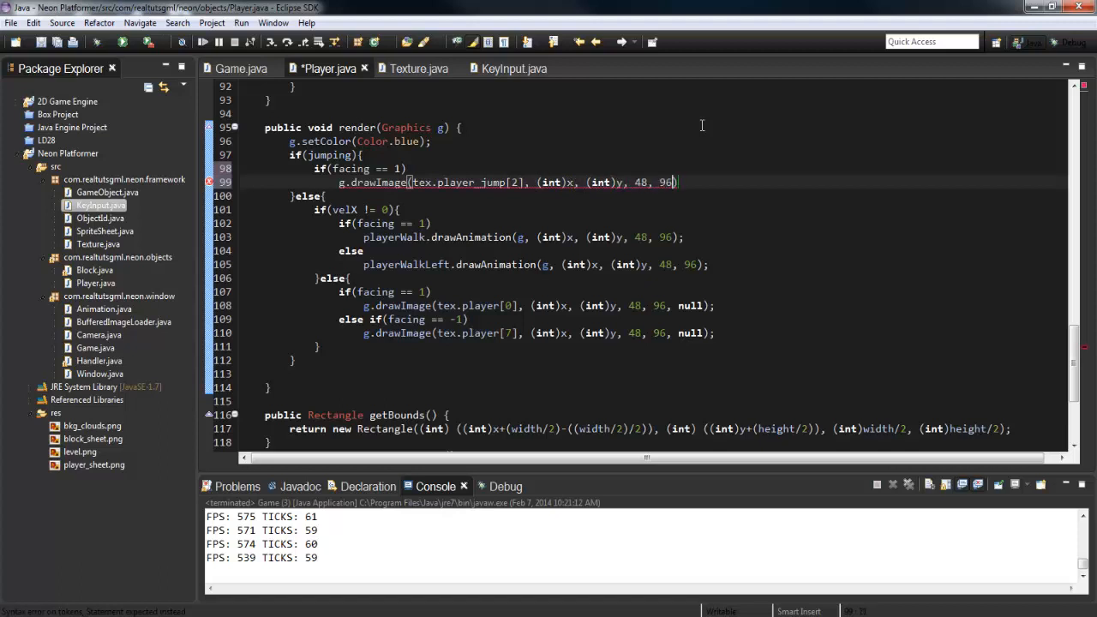
type(", null);")
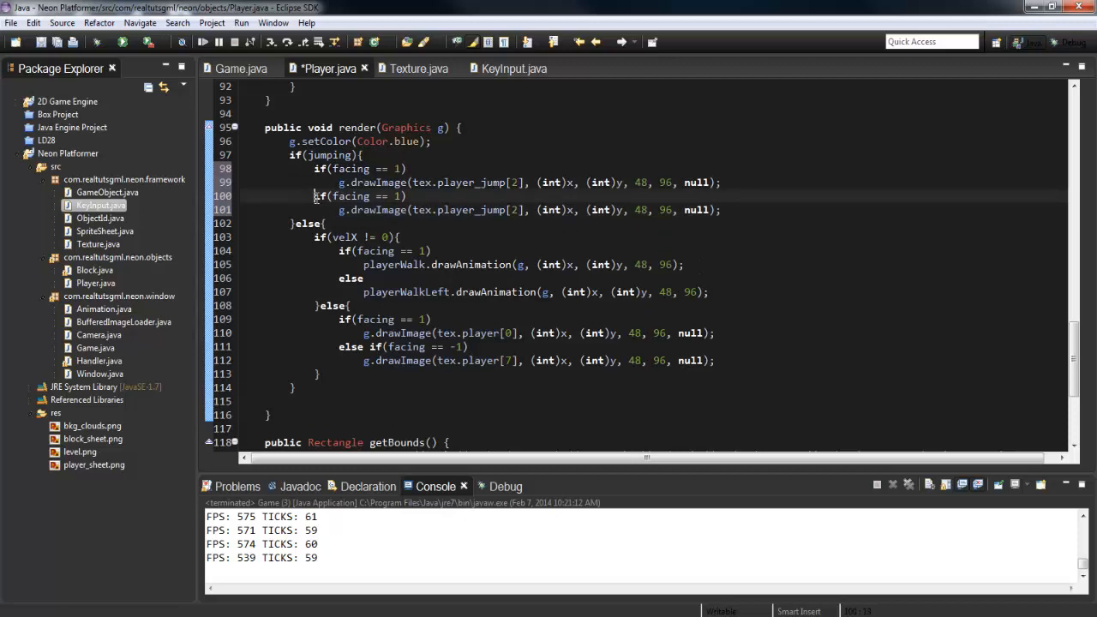
type("else")
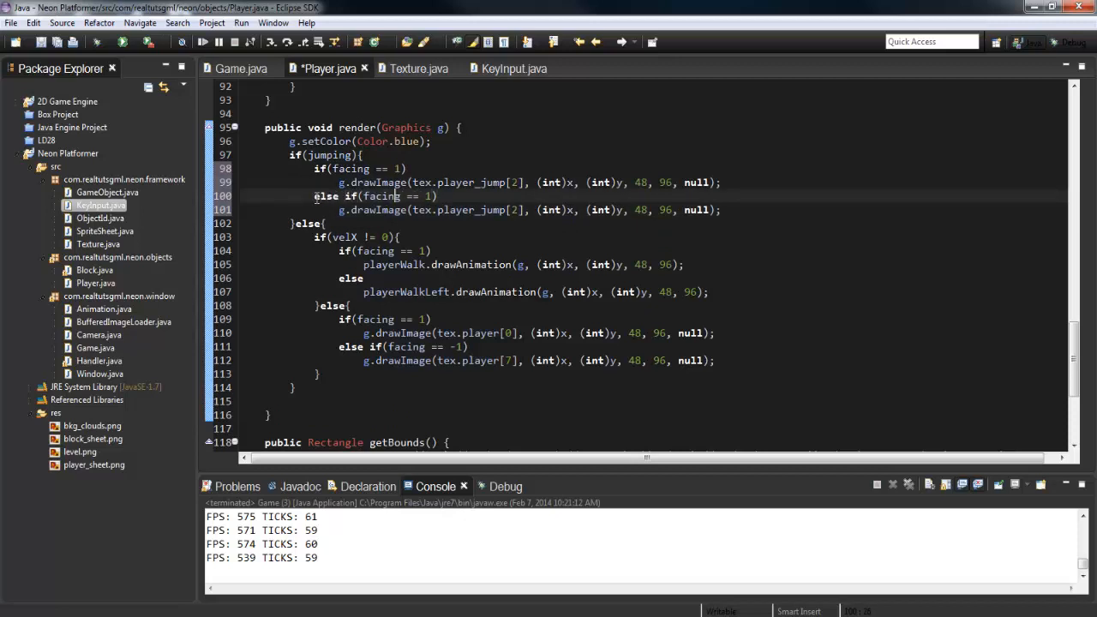